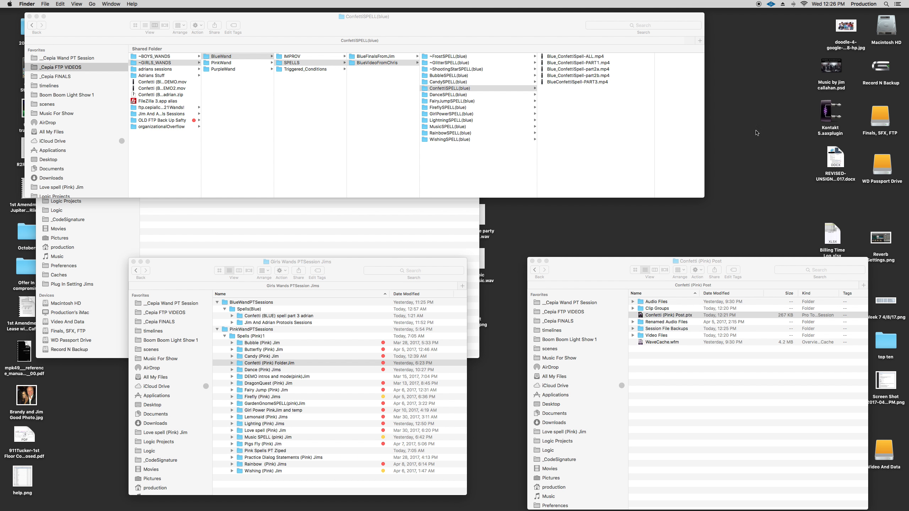
mouse_move(762, 77)
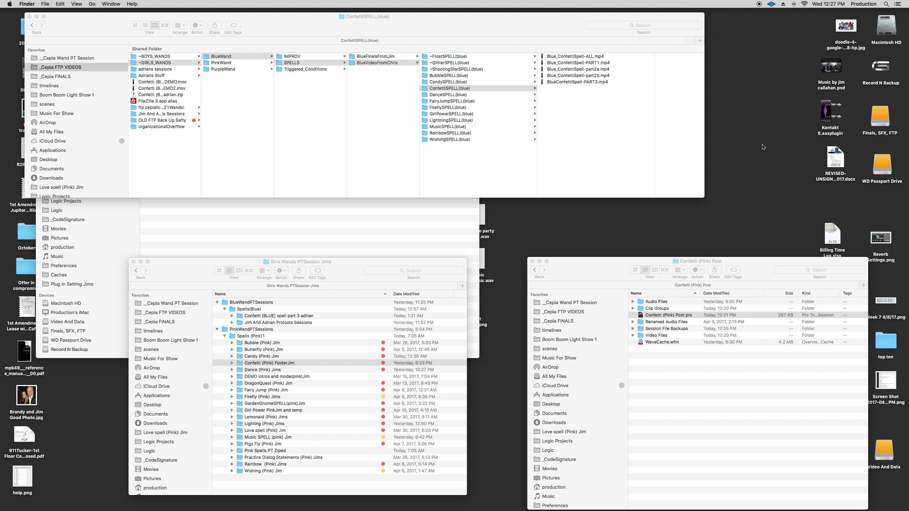
mouse_move(779, 167)
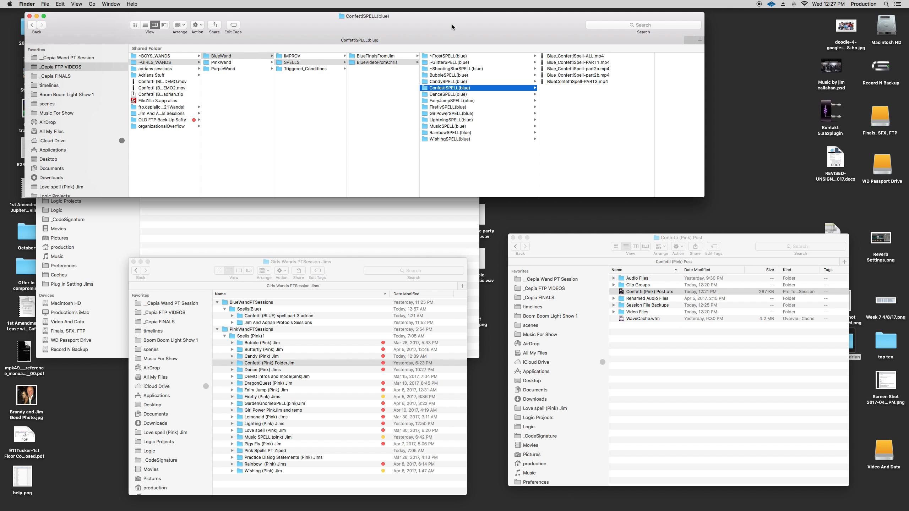
mouse_move(61, 61)
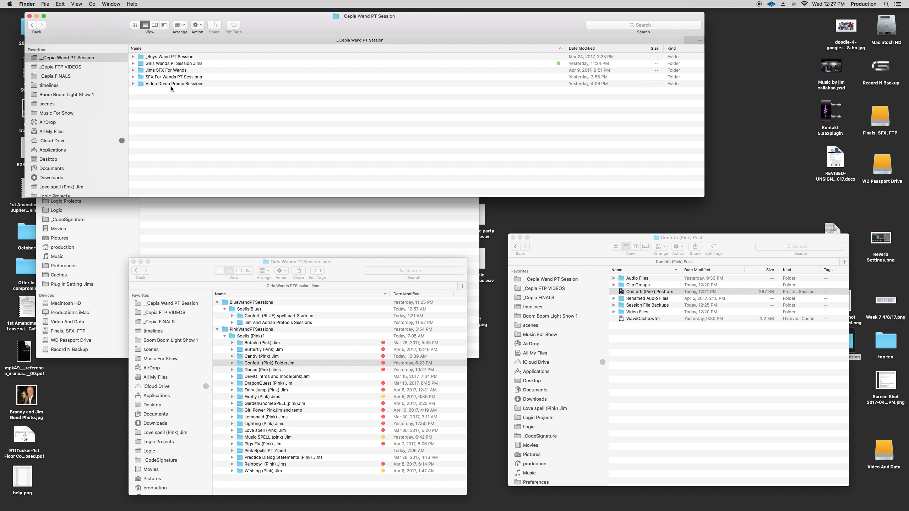
Peek into the Girls Wands PTSession Jims folders, then show the _Cepia FTP VIDEOS folder
click(133, 63)
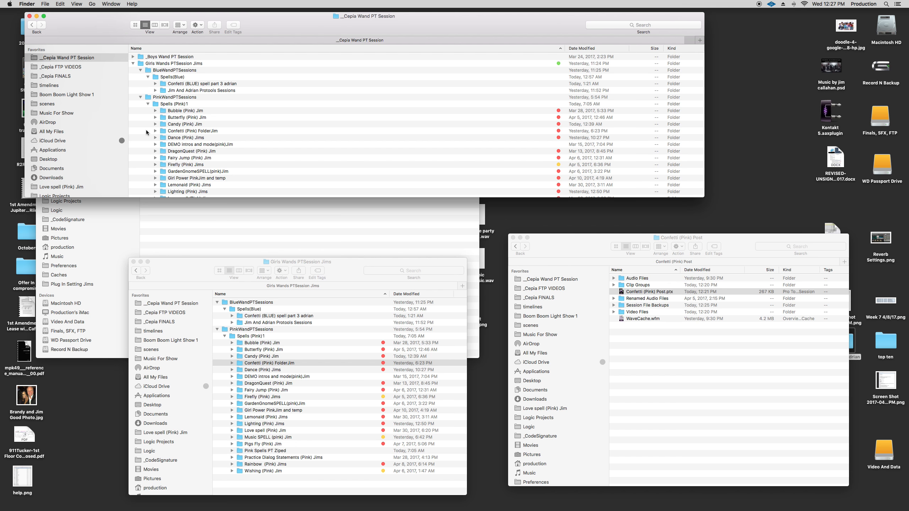
click(148, 97)
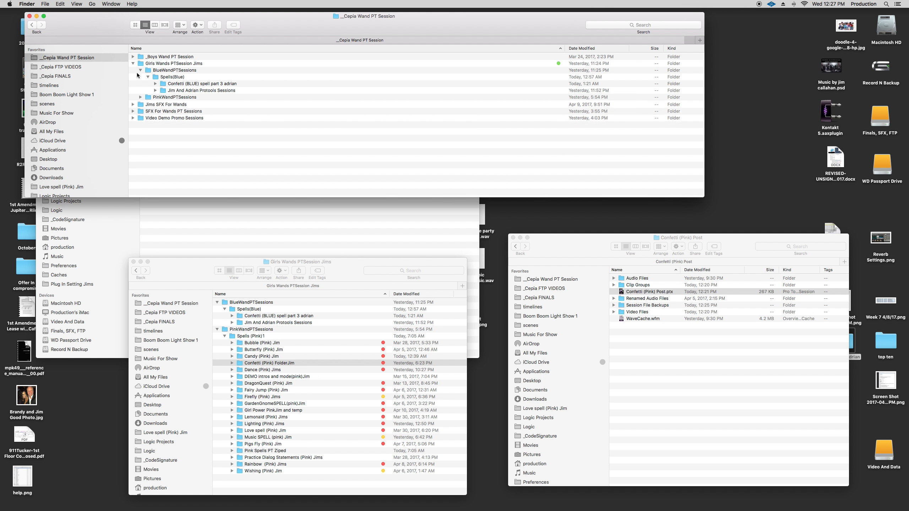
click(133, 63)
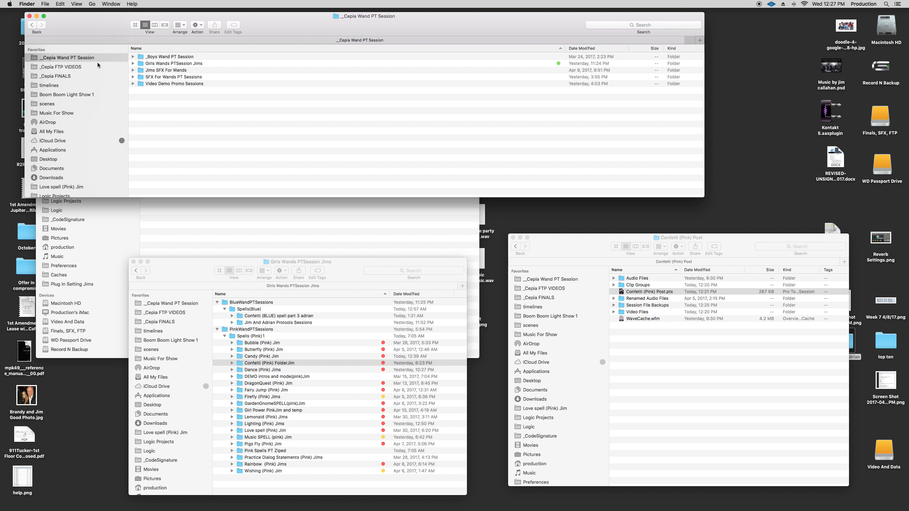
click(58, 67)
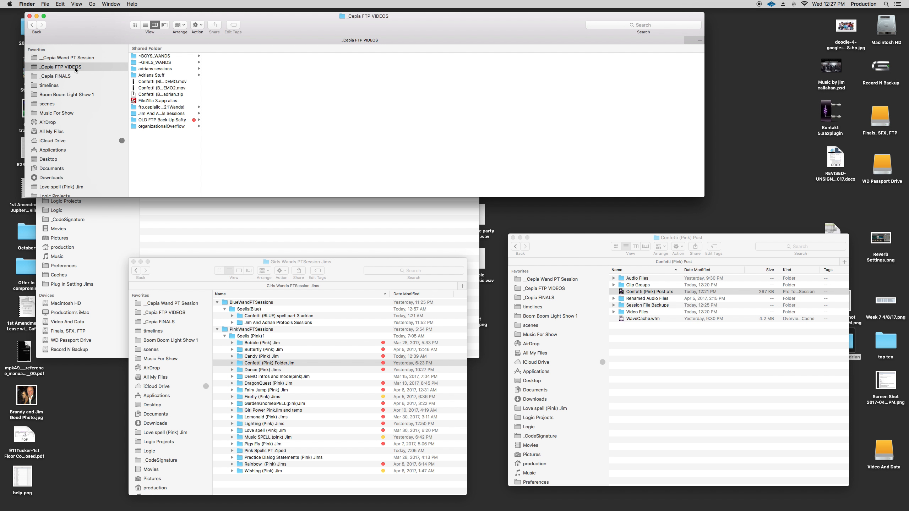
mouse_move(200, 143)
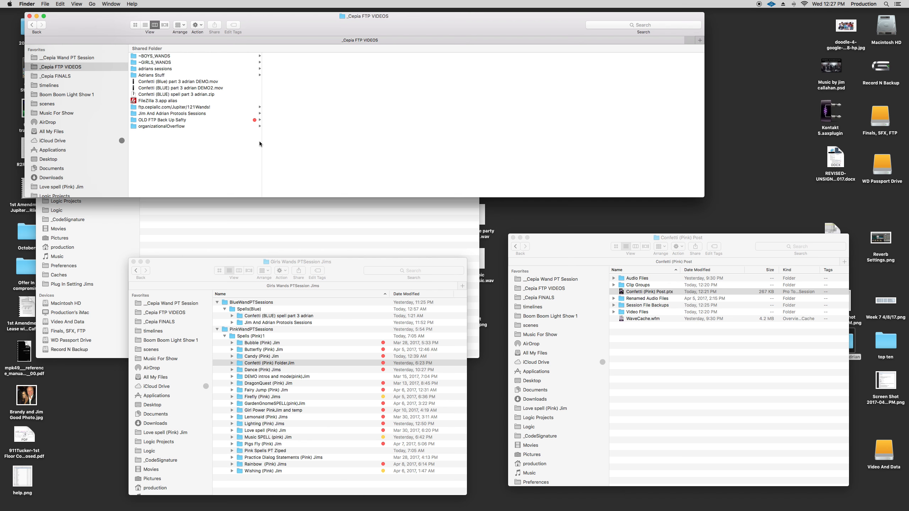
mouse_move(156, 131)
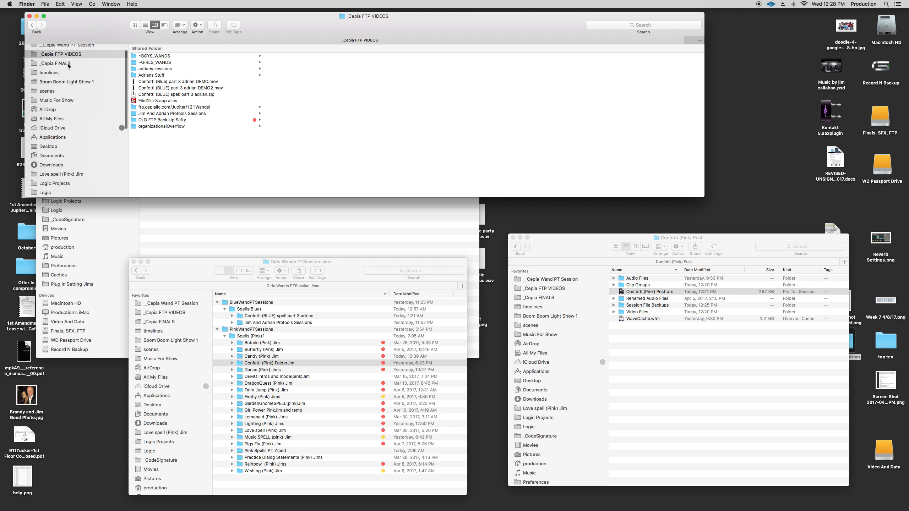
Show _Cepia FINALS with Pink Wand Finals expanded to list its spell folders
click(56, 63)
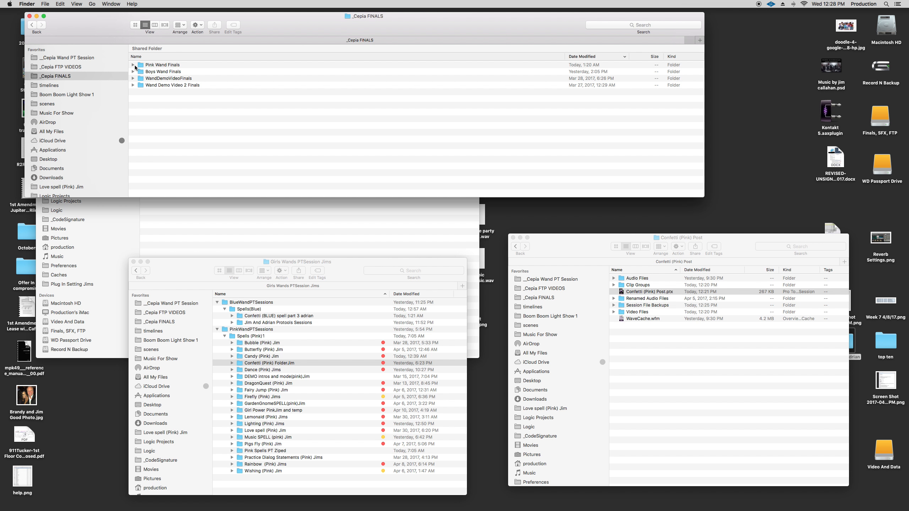
click(134, 65)
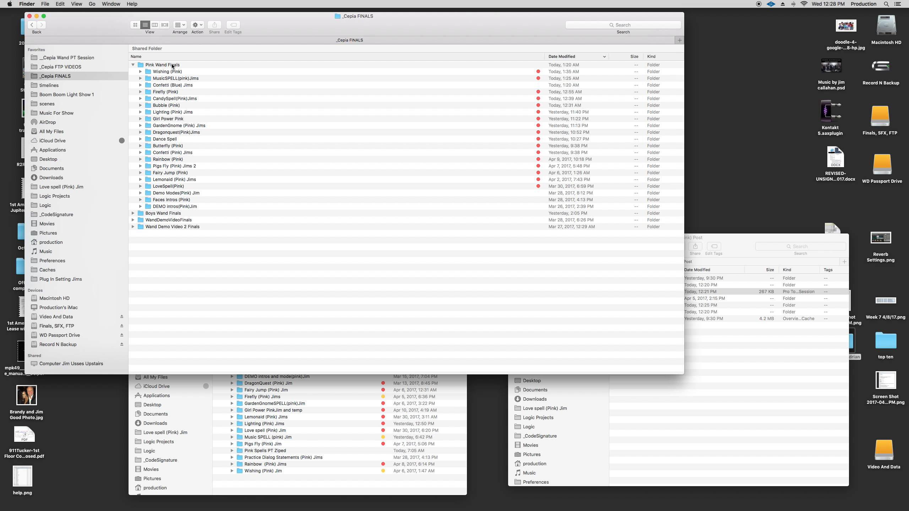
mouse_move(185, 68)
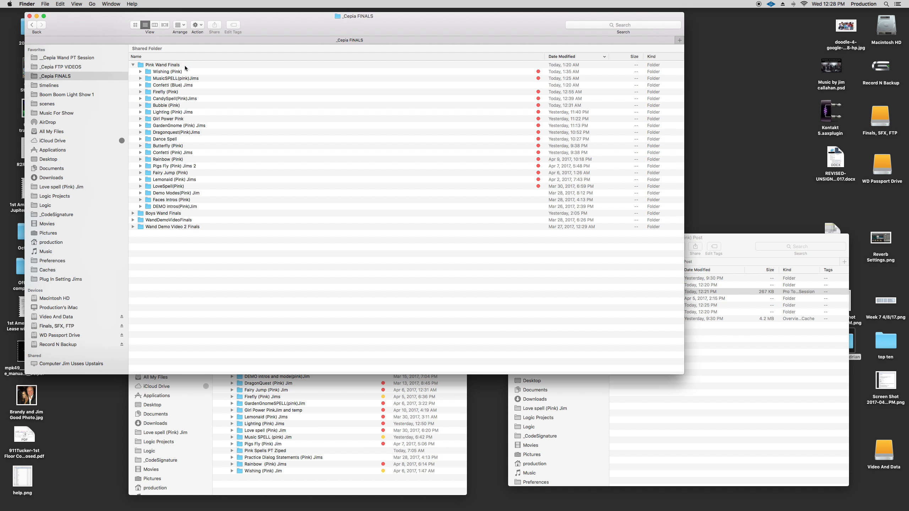
mouse_move(167, 233)
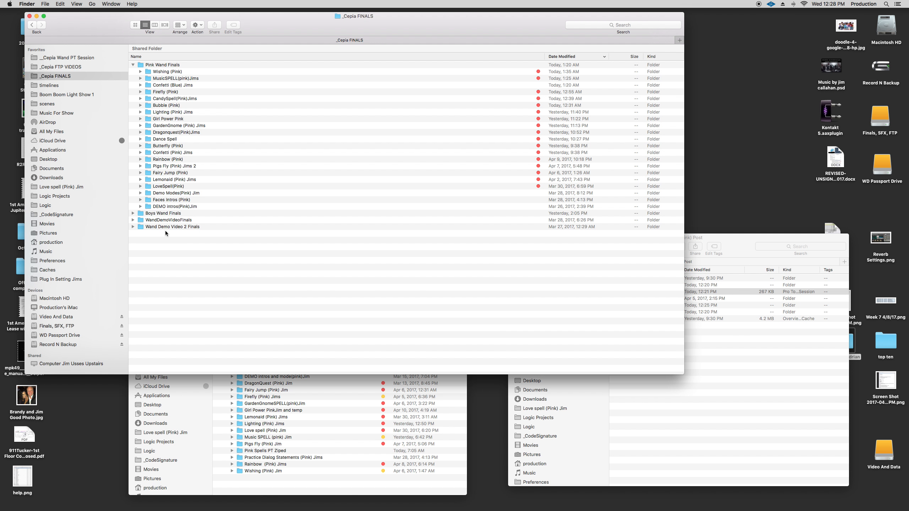
mouse_move(289, 27)
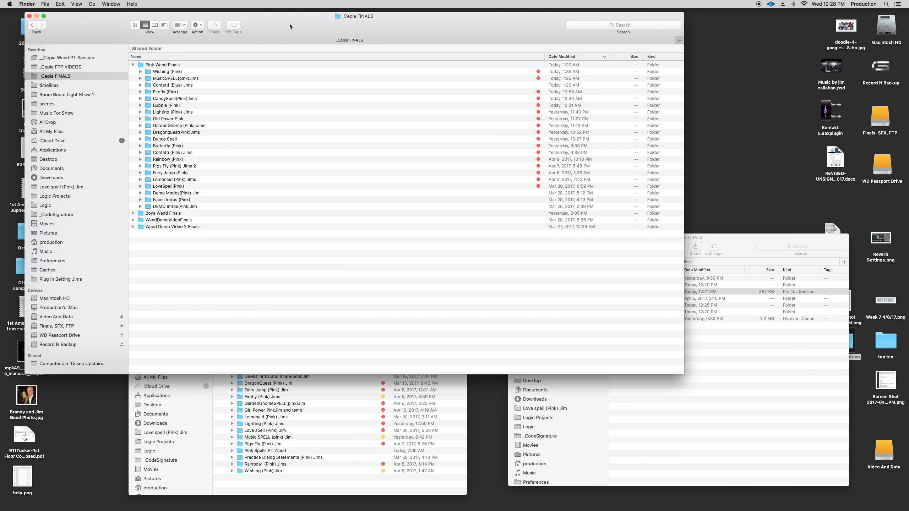
mouse_move(69, 21)
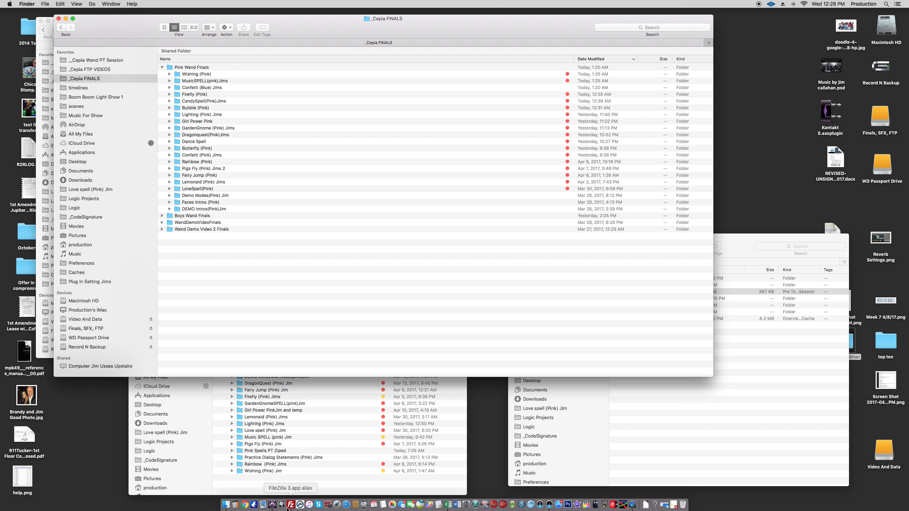
Launch FileZilla and browse the server through ~GIRLS_WANDS › Adrians Stuff to Jim And Adrian Protools Sessions
click(299, 504)
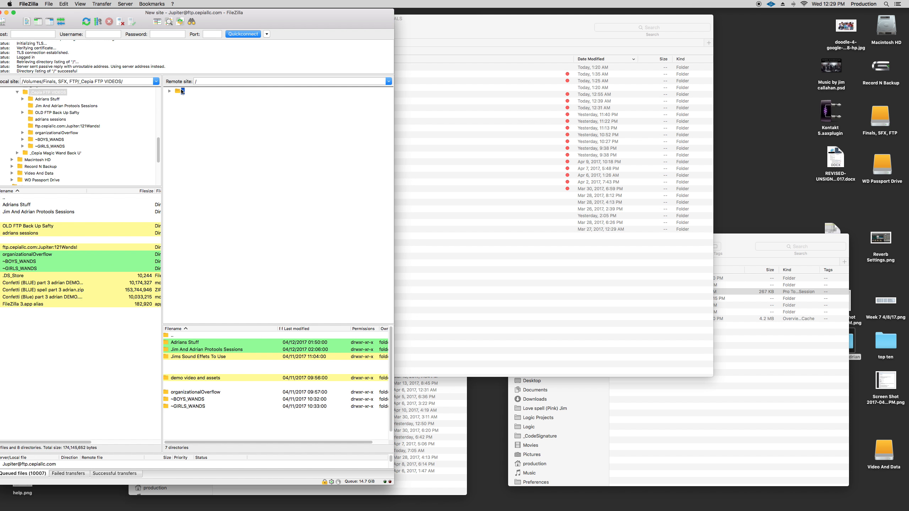
click(169, 91)
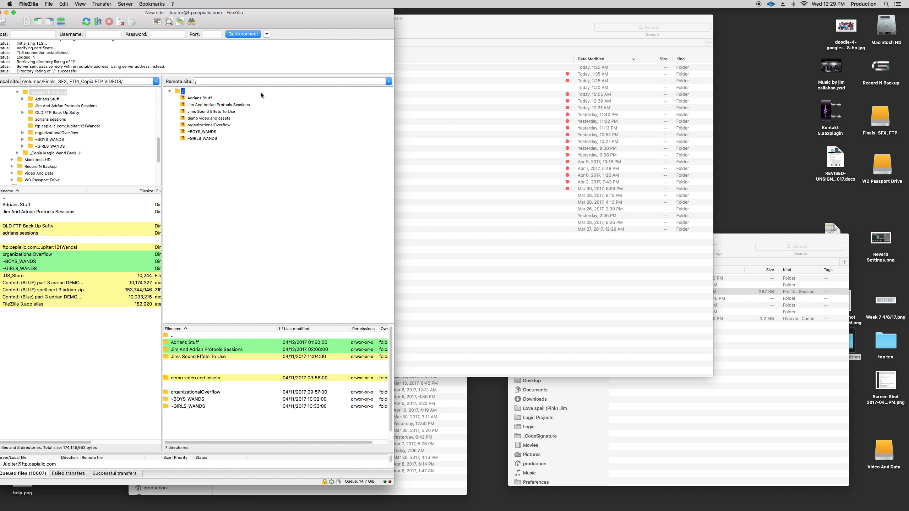
click(200, 97)
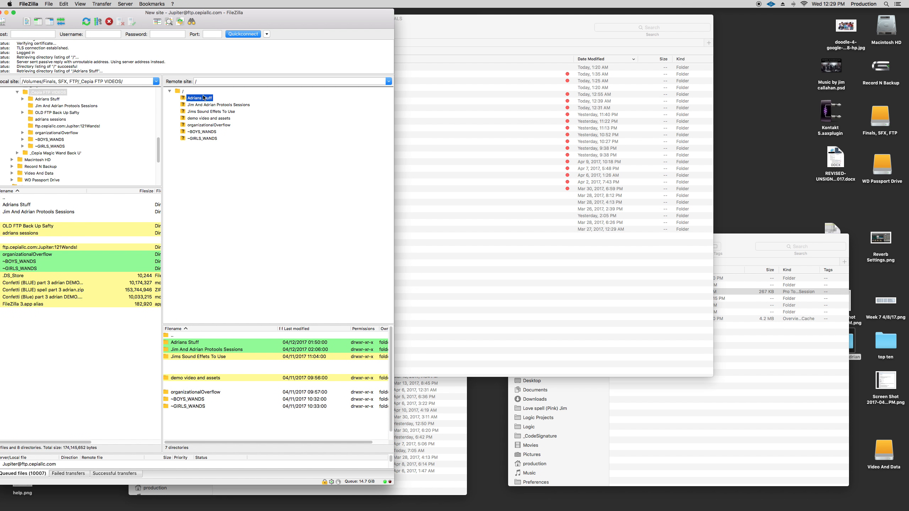
double_click(198, 97)
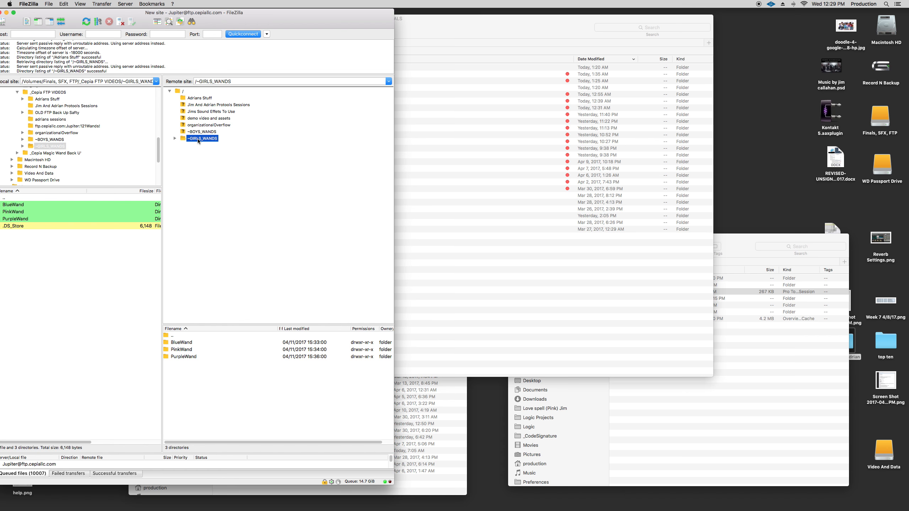
click(200, 97)
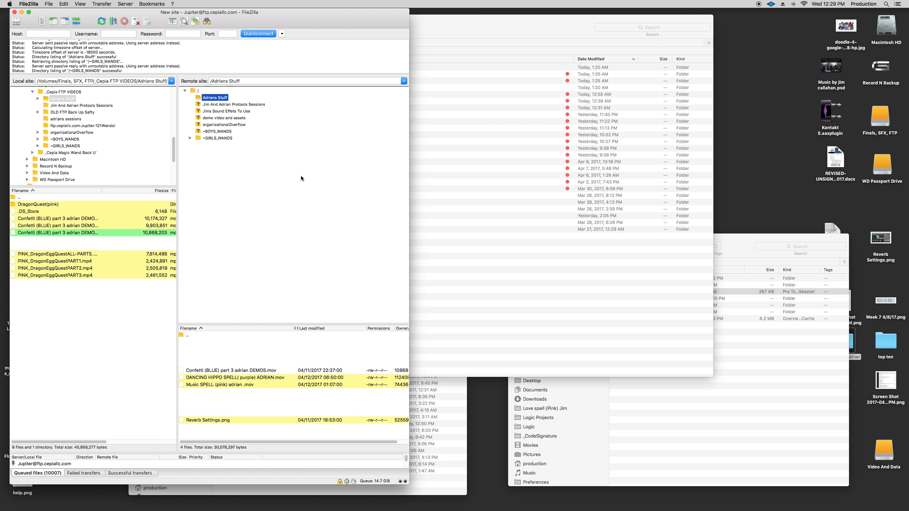
mouse_move(285, 173)
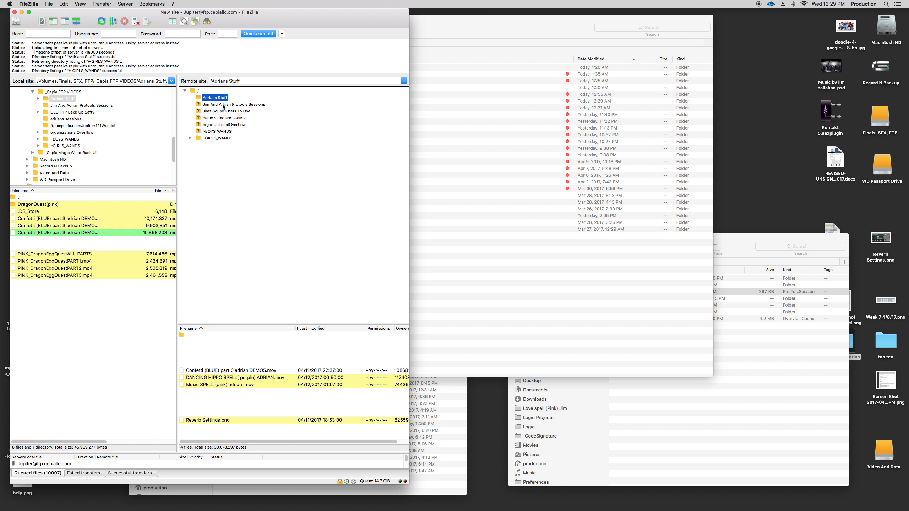
double_click(232, 104)
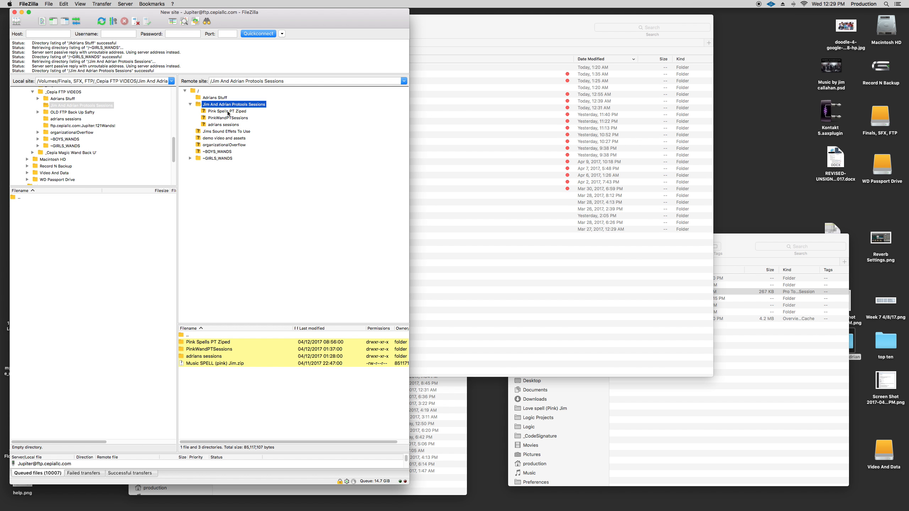
Disable synchronized browsing and list the zips inside Pink Spells PT Ziped
double_click(225, 111)
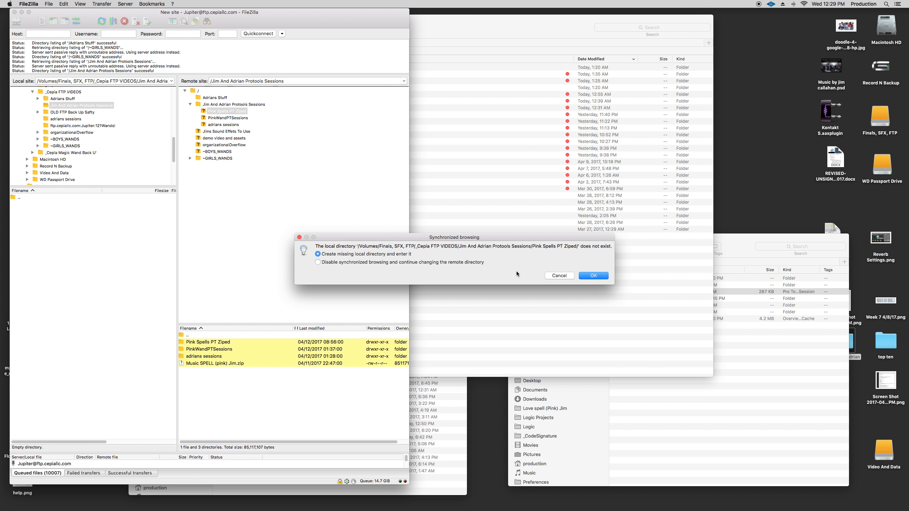
click(592, 275)
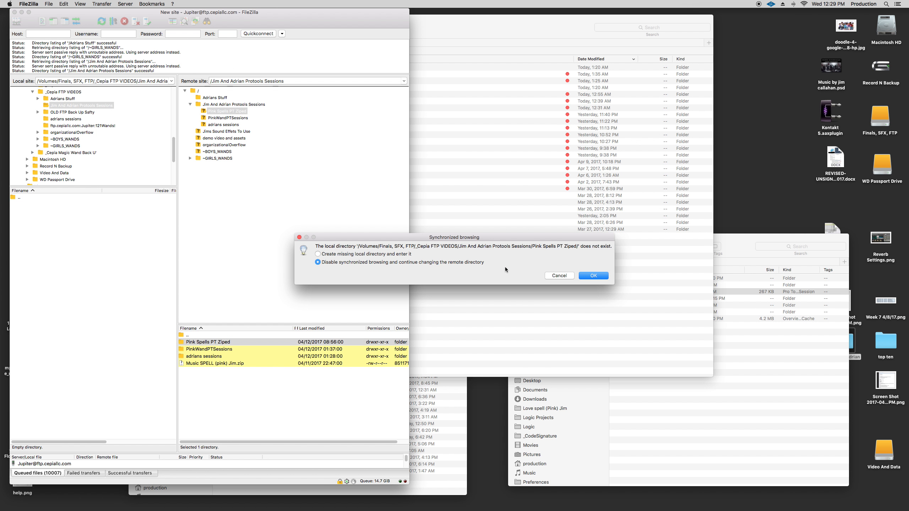
click(593, 276)
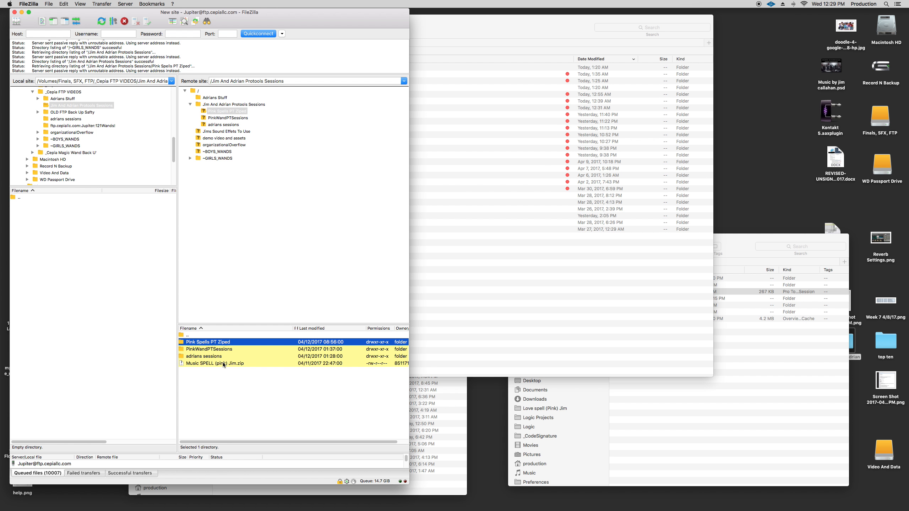
double_click(226, 342)
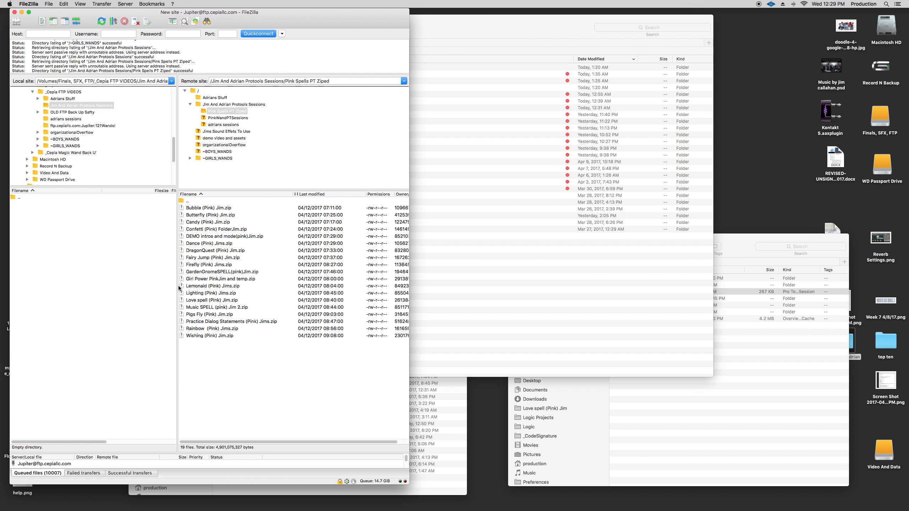
Bring up the file actions for Bubble (Pink) Jim.zip to download it
right_click(209, 208)
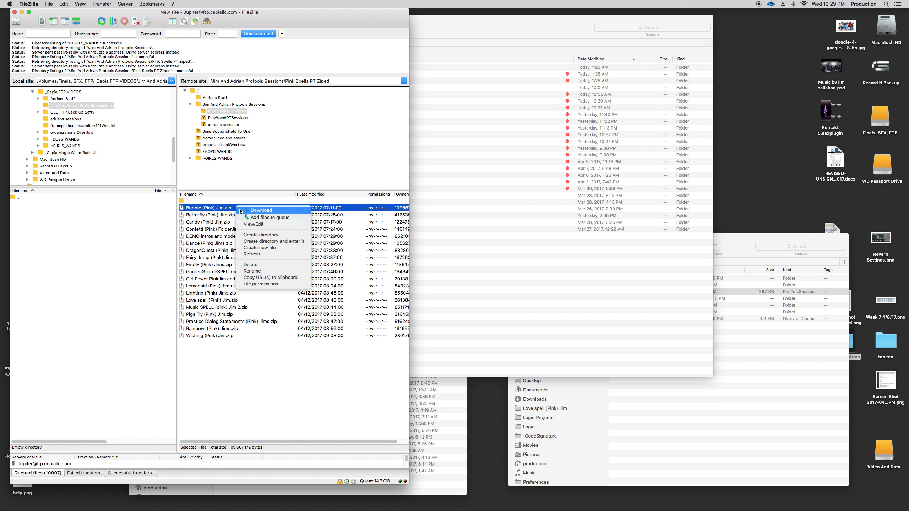
mouse_move(249, 210)
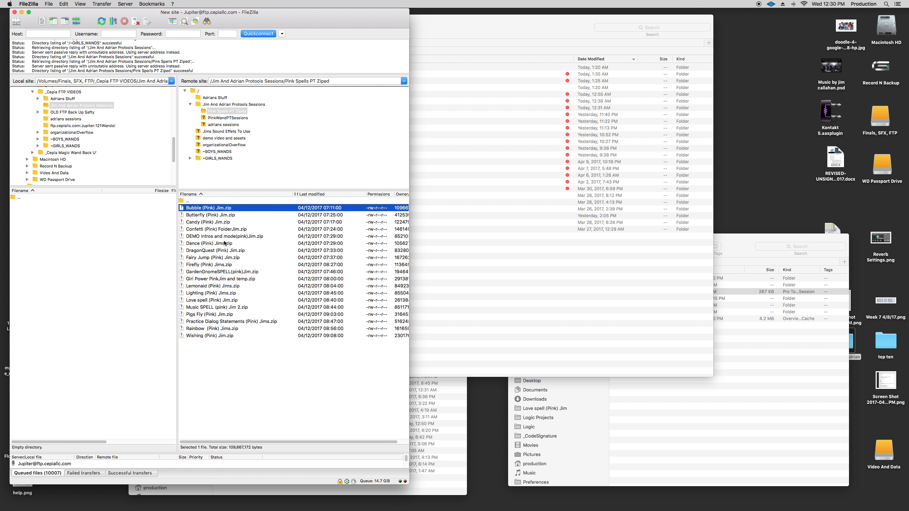
mouse_move(213, 350)
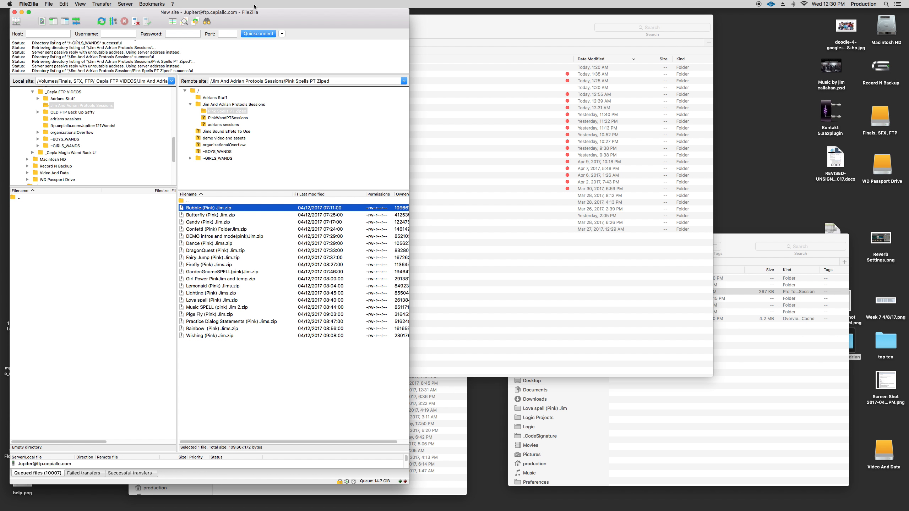
mouse_move(273, 21)
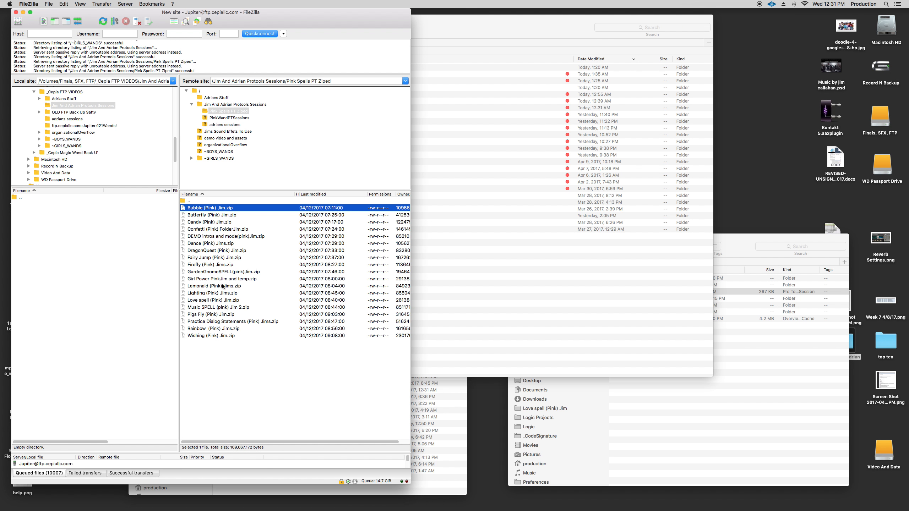
mouse_move(218, 343)
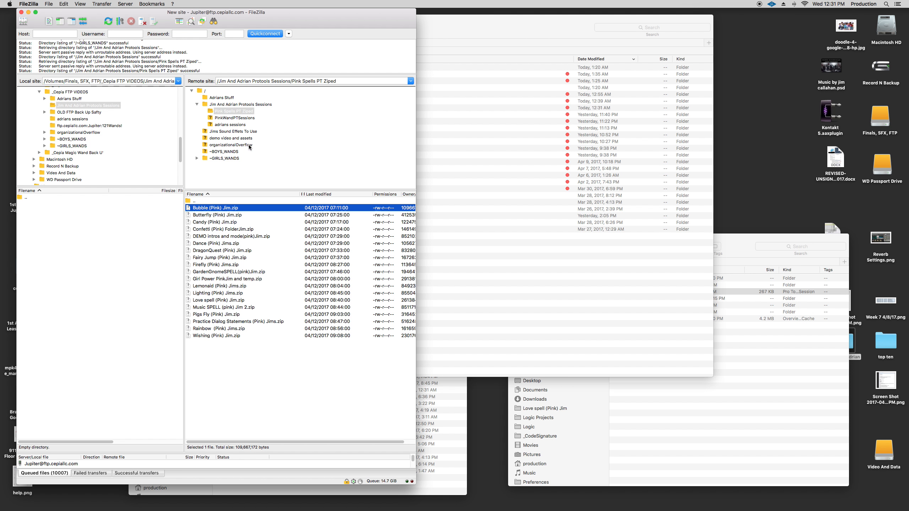
Download the BlueVideoFromChris folder from ~GIRLS_WANDS › BlueWand › SPELLS on the server
click(224, 157)
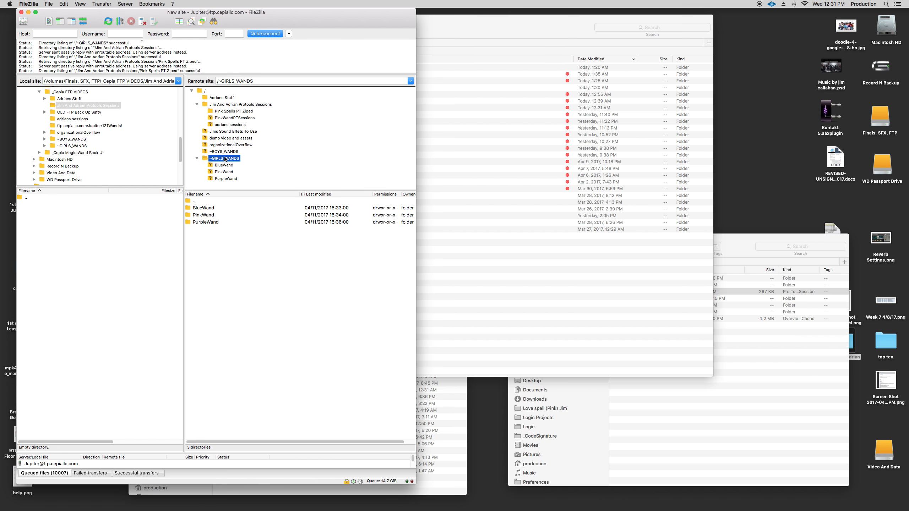
click(224, 165)
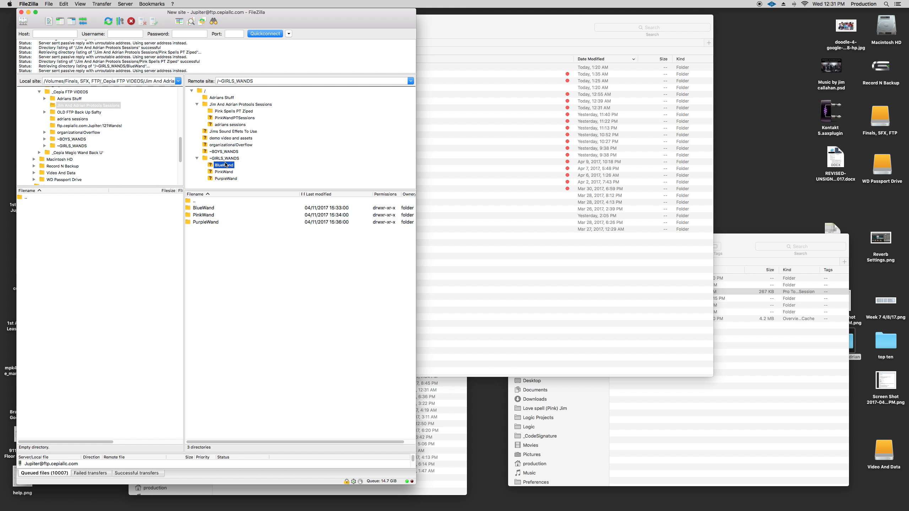
double_click(223, 165)
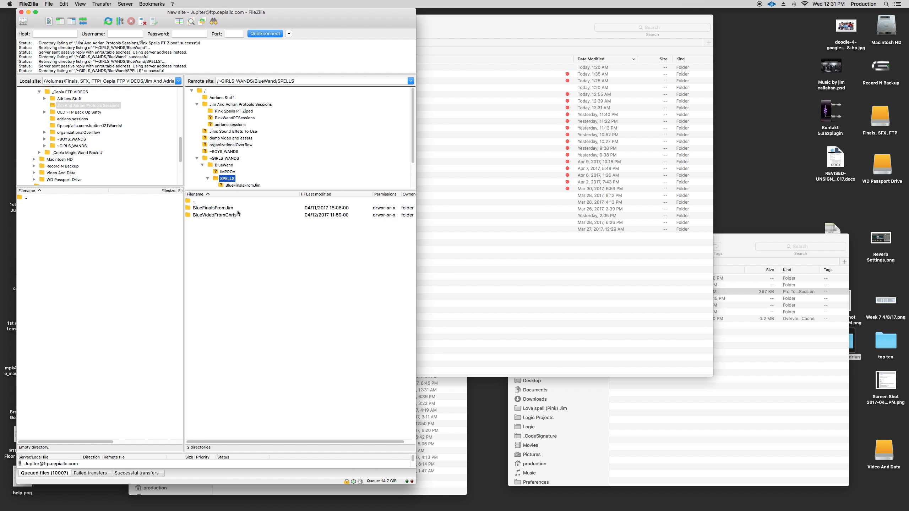
mouse_move(210, 216)
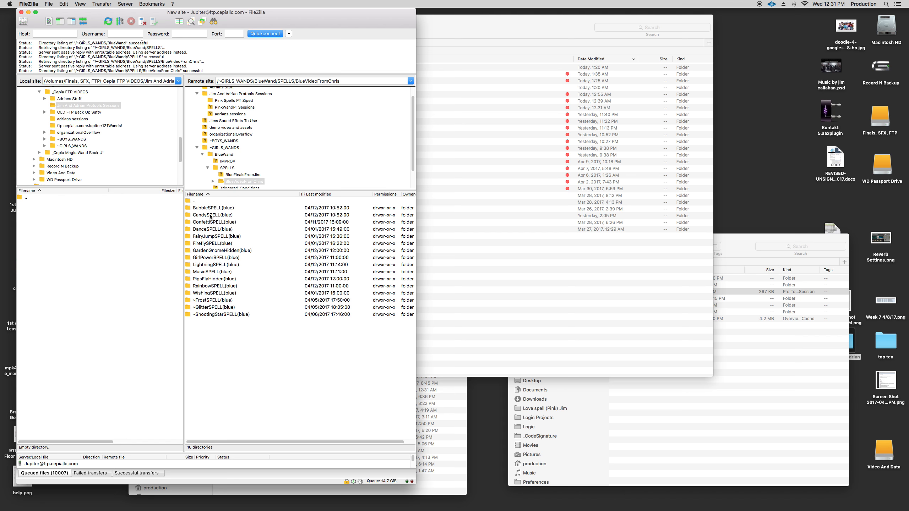
mouse_move(211, 214)
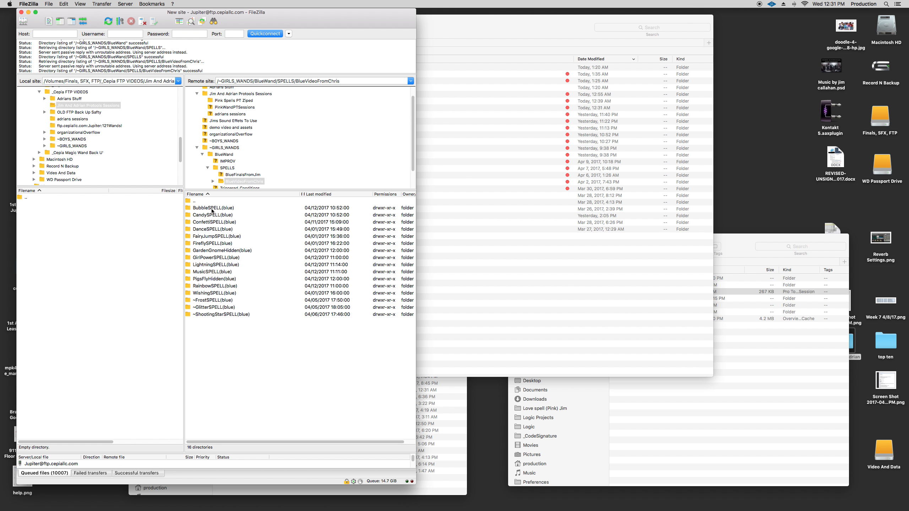
click(215, 208)
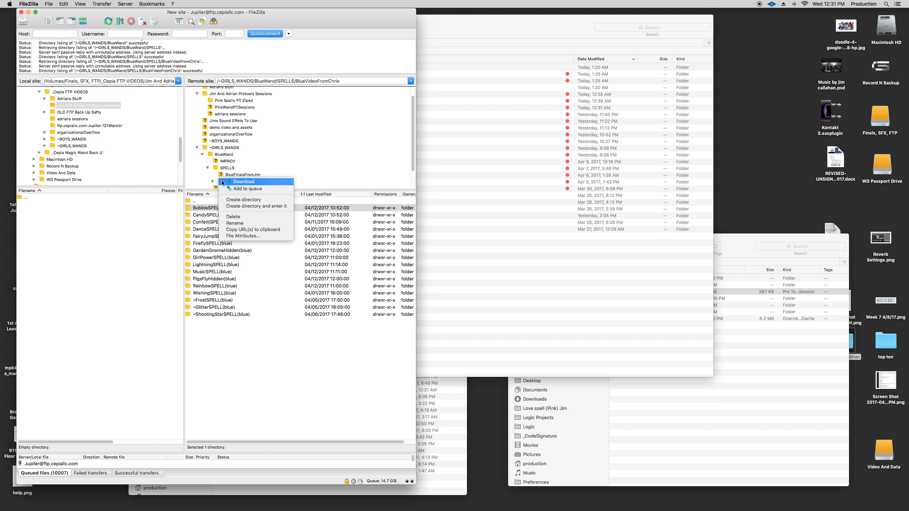
click(244, 182)
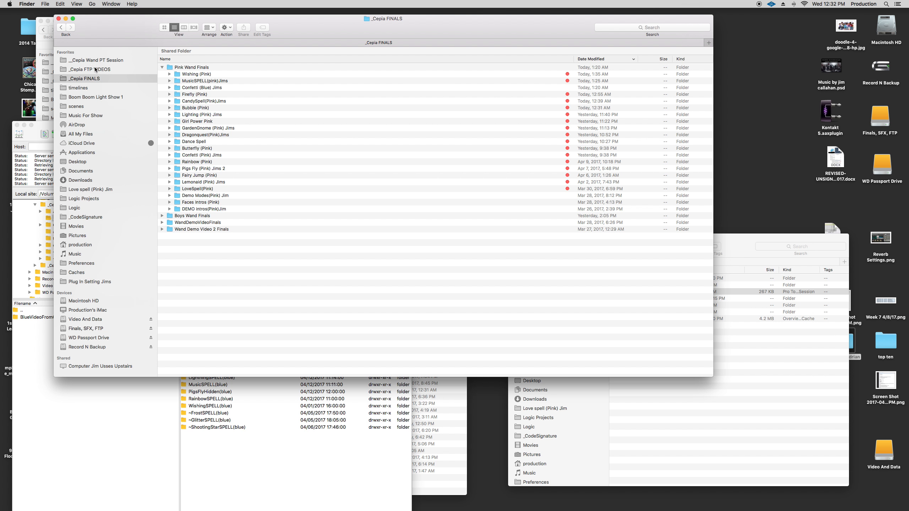
Navigate Finder columns through _Cepia FTP VIDEOS › ~GIRLS_WANDS › BlueWand › SPELLS
click(88, 69)
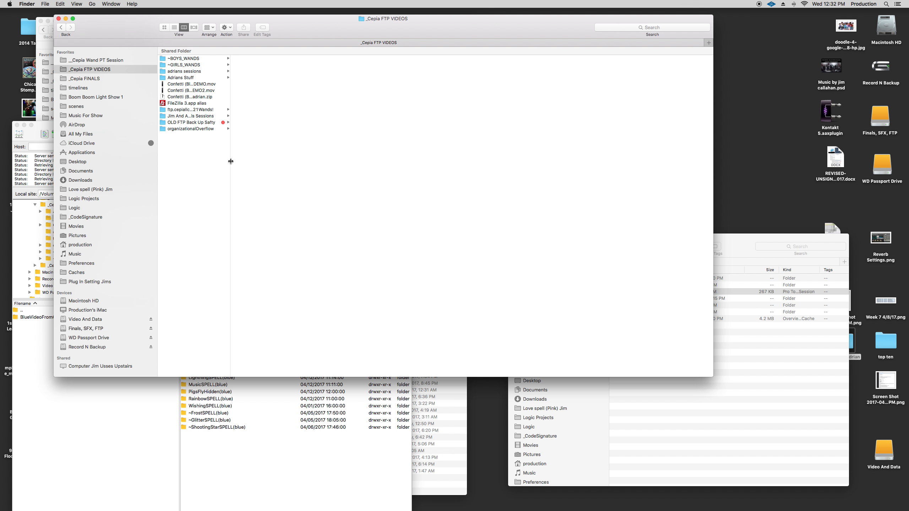
click(184, 65)
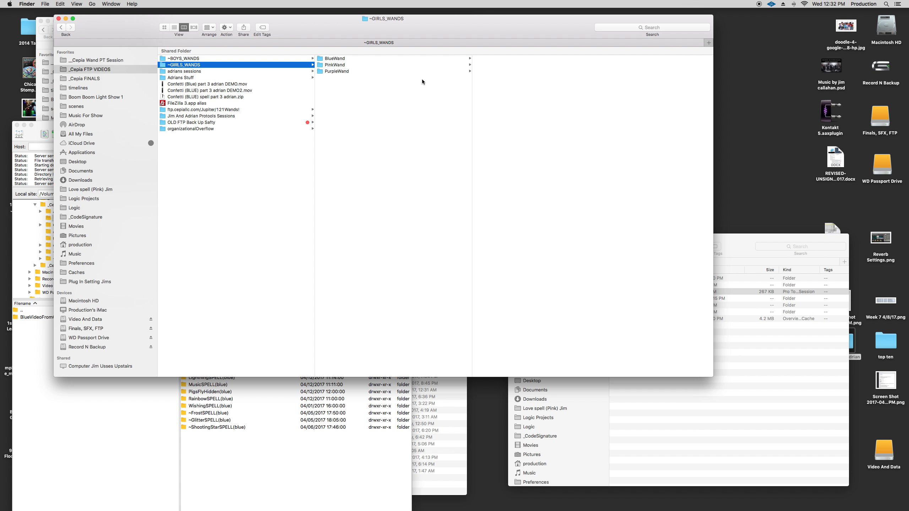
click(334, 58)
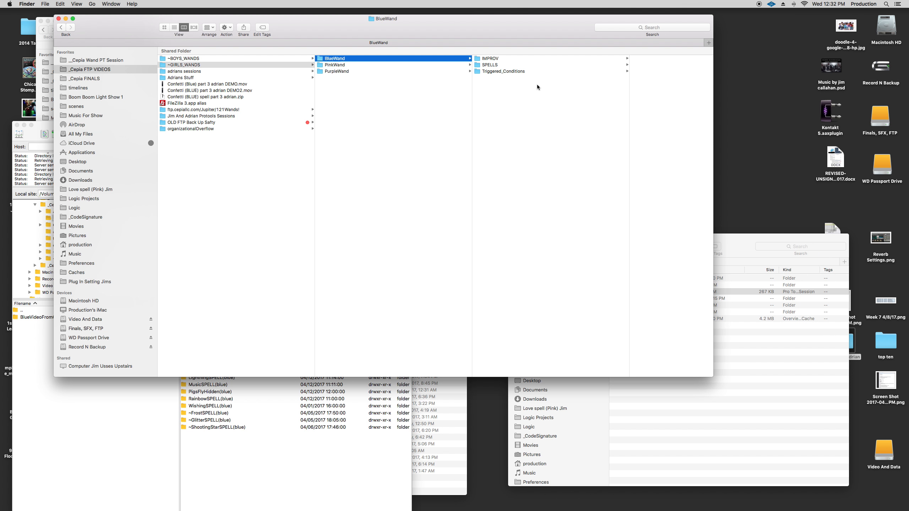
click(488, 64)
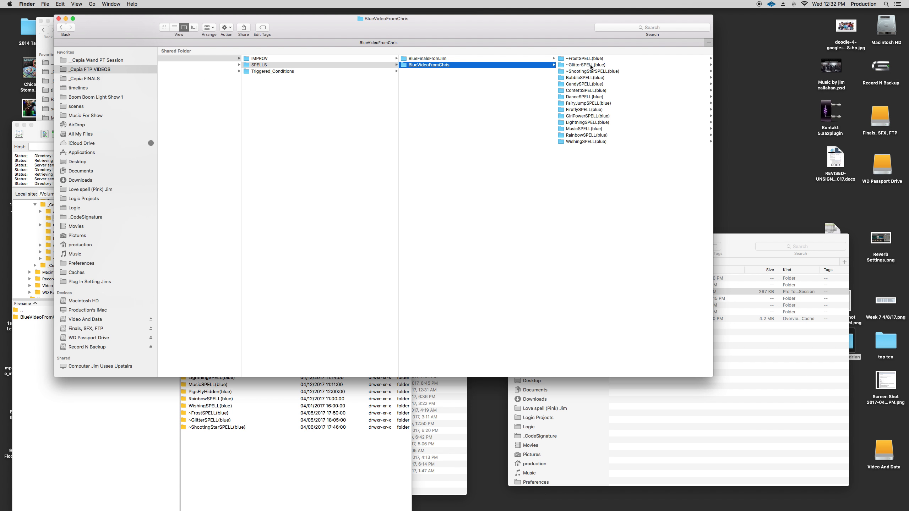
mouse_move(566, 58)
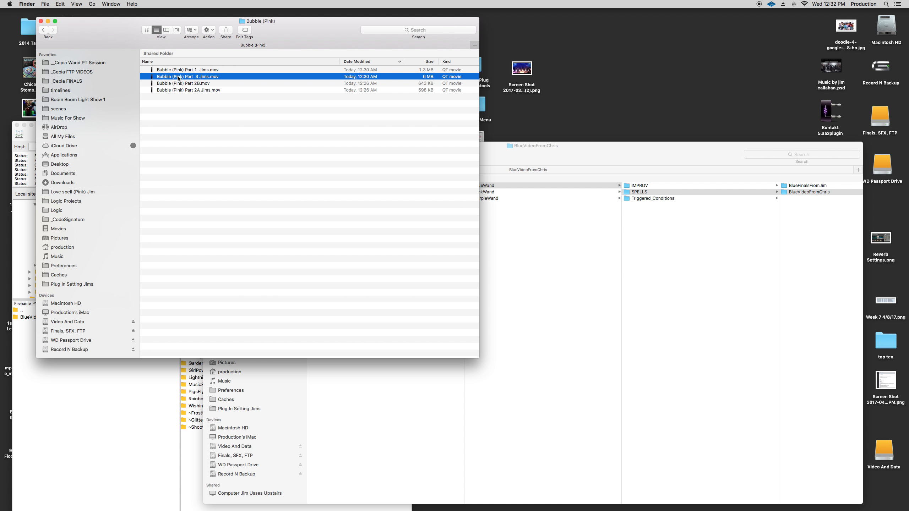
Play the Bubble (Pink) Part 1 and Part 2A clips in QuickTime, then pick the Part 3 clip
double_click(187, 76)
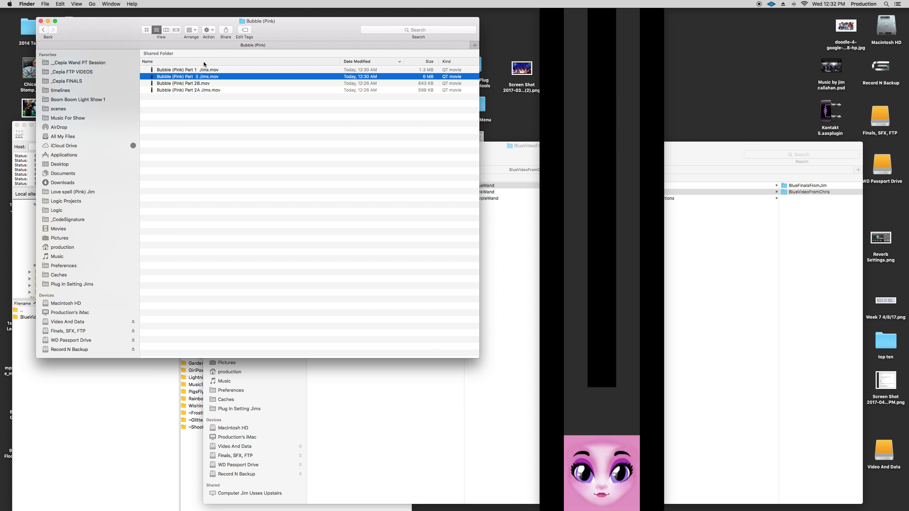
double_click(185, 69)
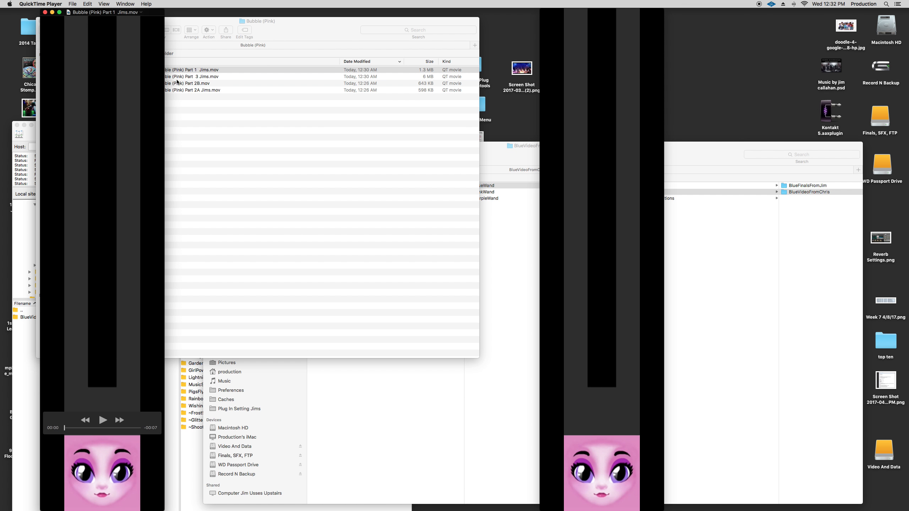
click(103, 421)
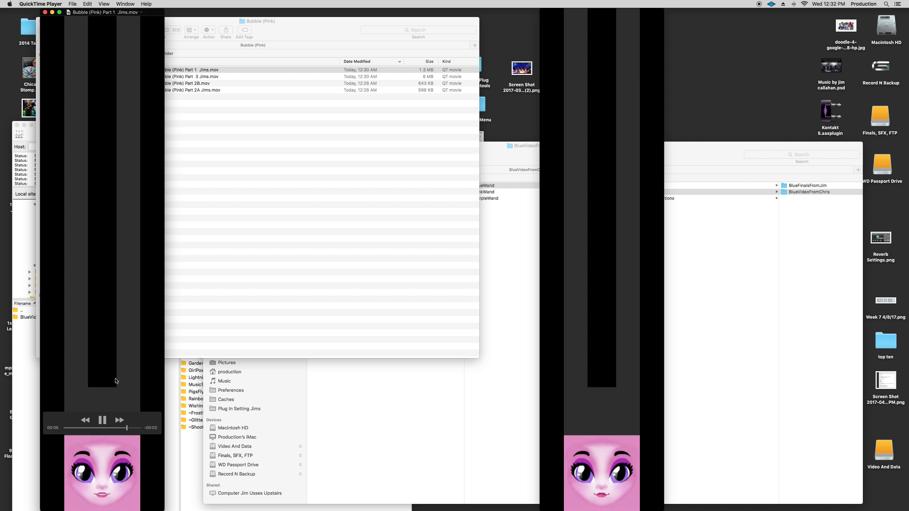
click(102, 420)
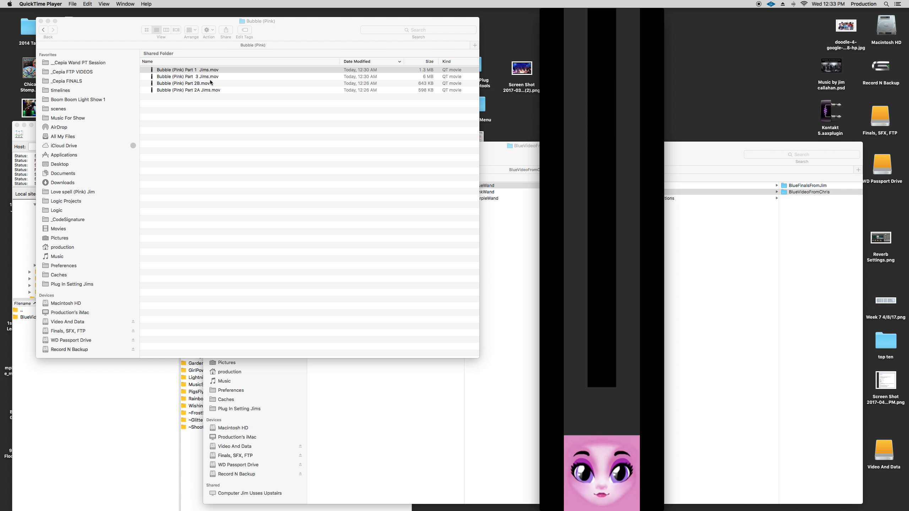
mouse_move(223, 92)
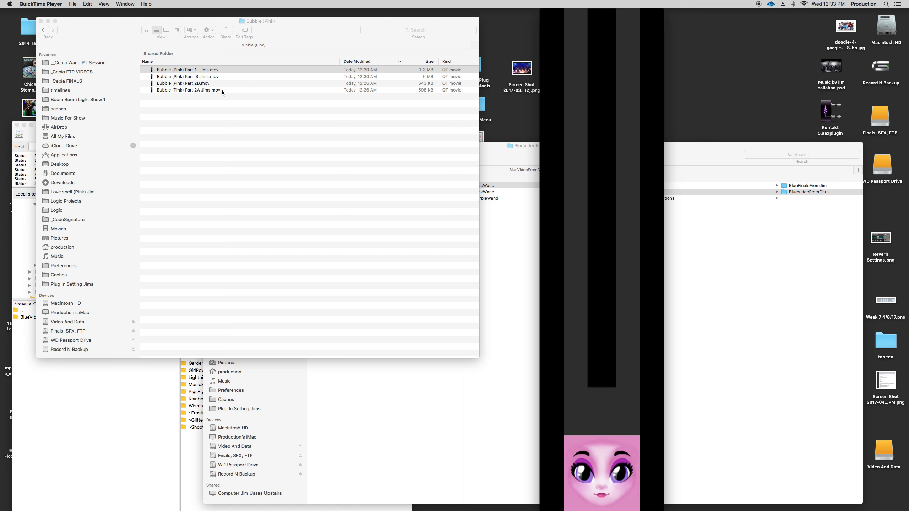
double_click(189, 90)
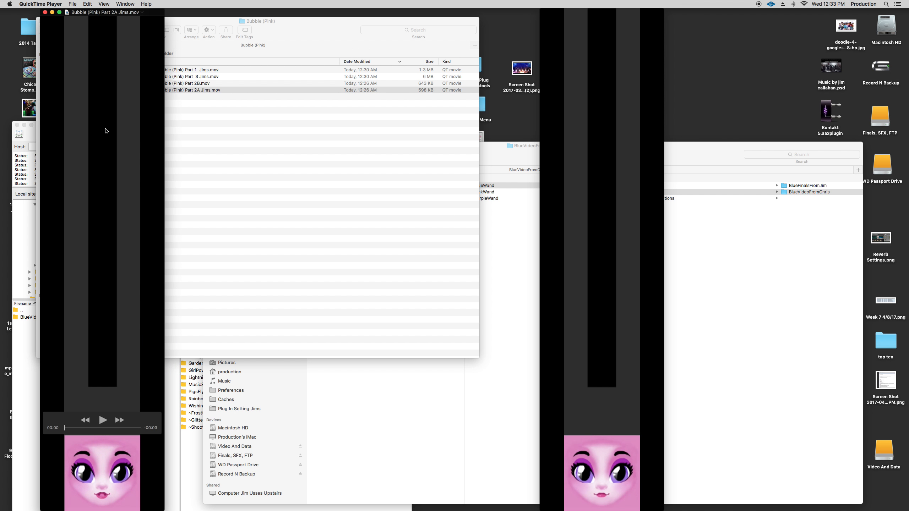
click(102, 420)
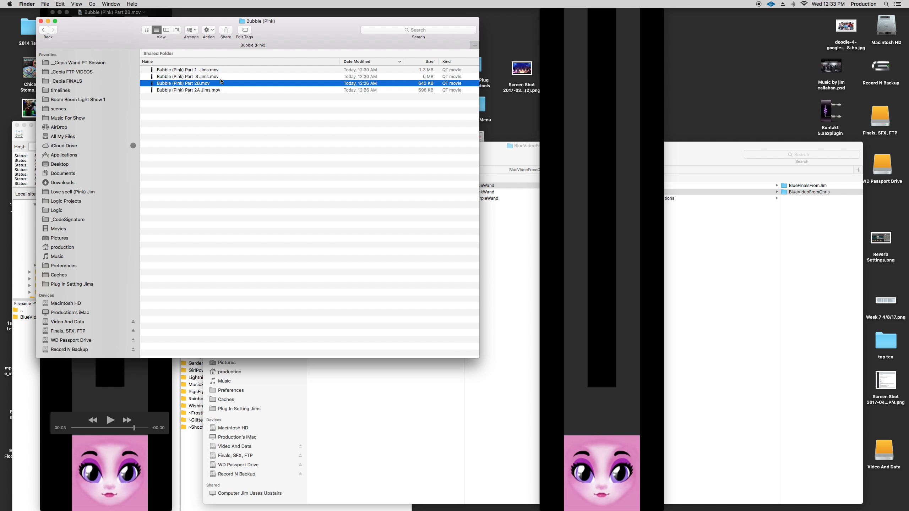
click(188, 77)
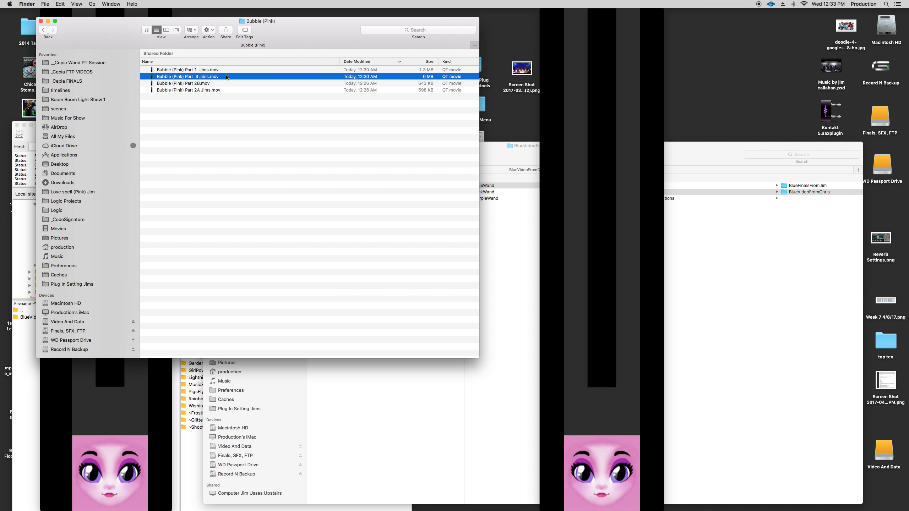
mouse_move(226, 78)
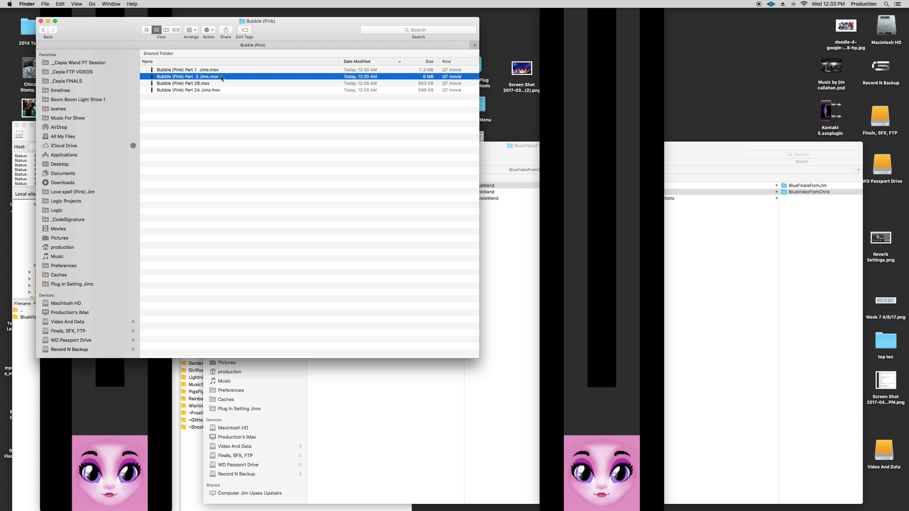
mouse_move(215, 87)
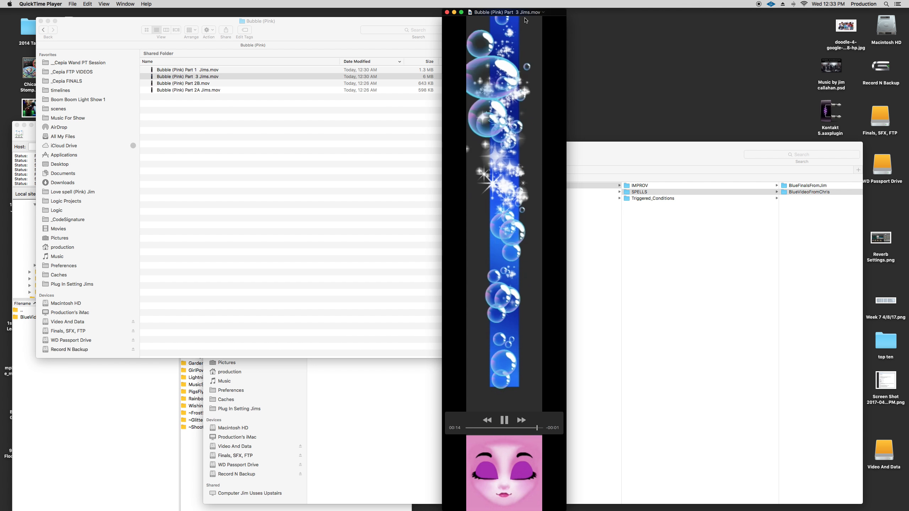
Play Bubble (Pink) Part 3 and reopen Part 1 for review
click(504, 420)
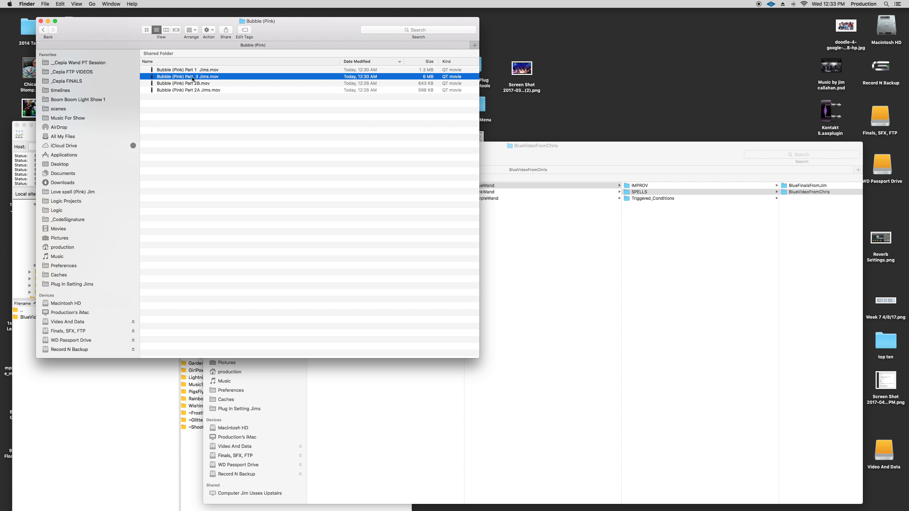
mouse_move(153, 80)
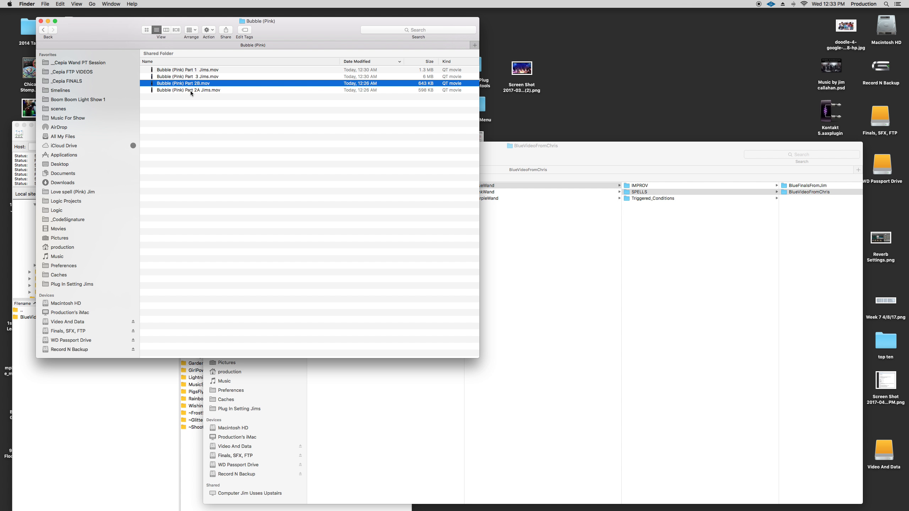
click(188, 91)
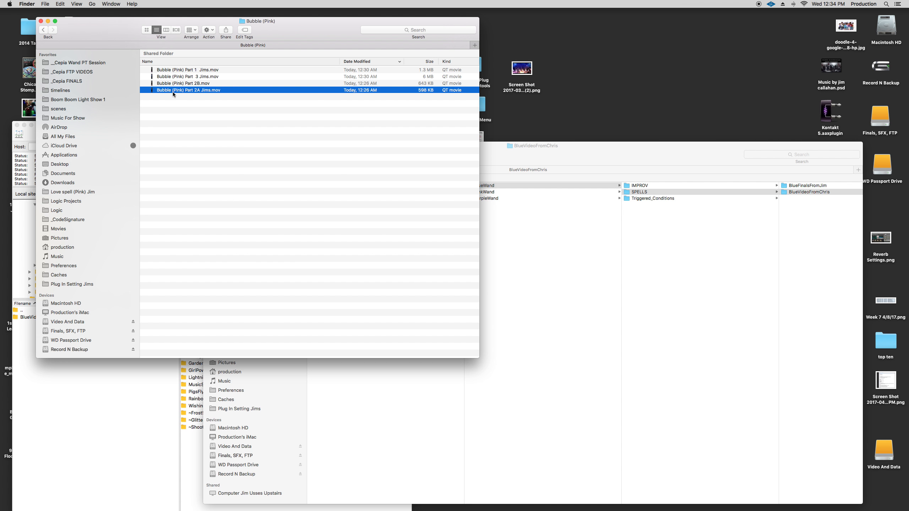
double_click(188, 77)
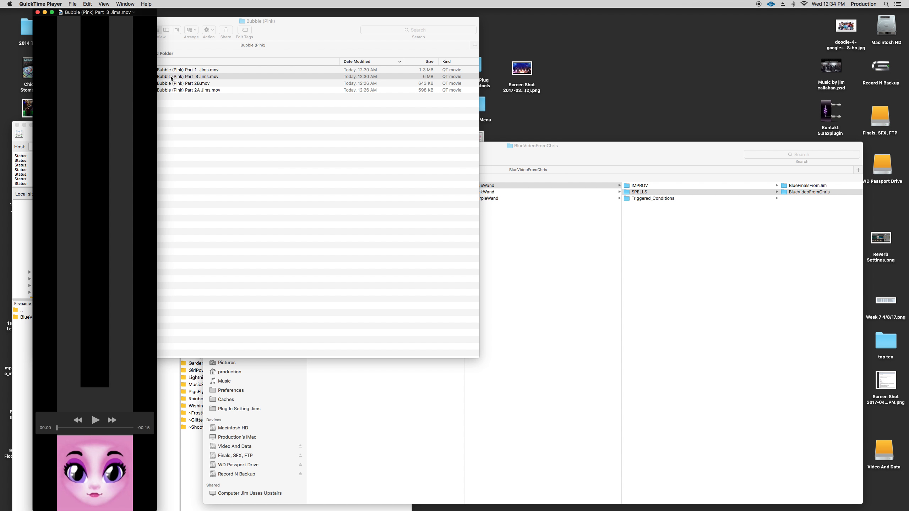
click(95, 420)
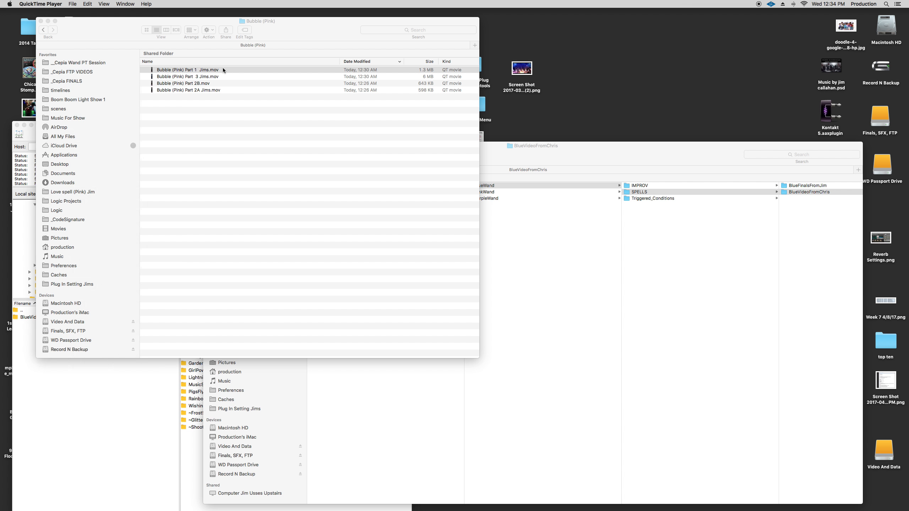
double_click(187, 70)
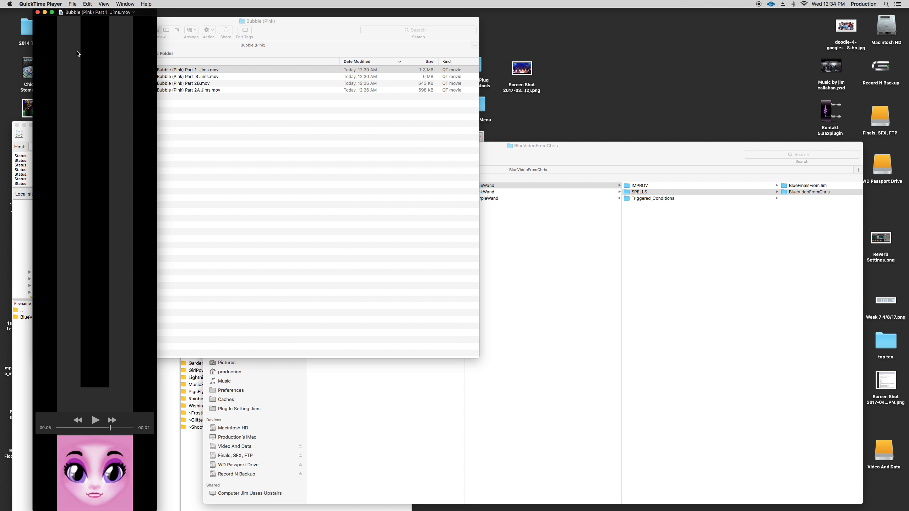
mouse_move(40, 22)
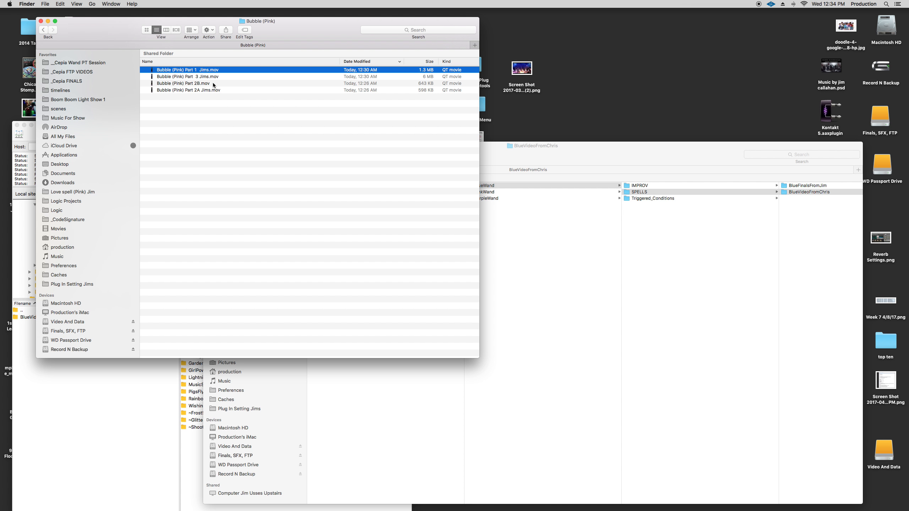
Play Bubble (Pink) Part 2B, then replay Part 3 and close the clips
double_click(183, 83)
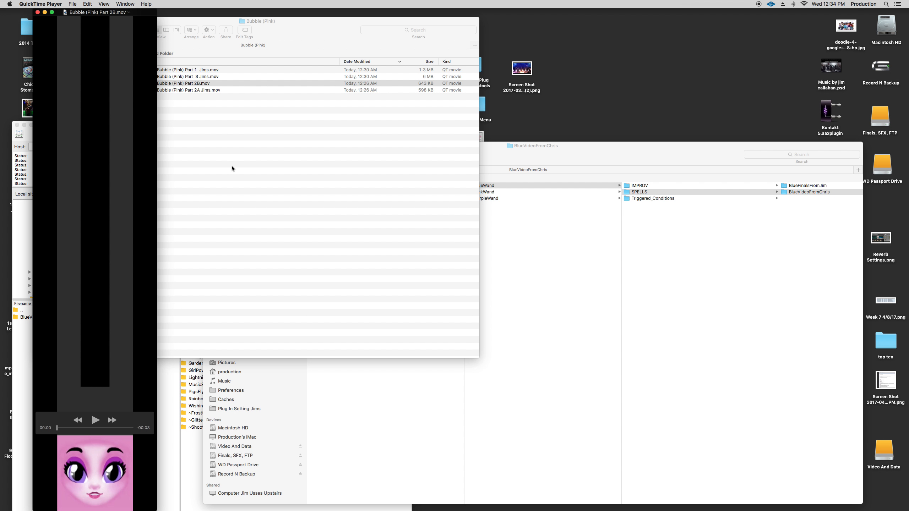
click(96, 421)
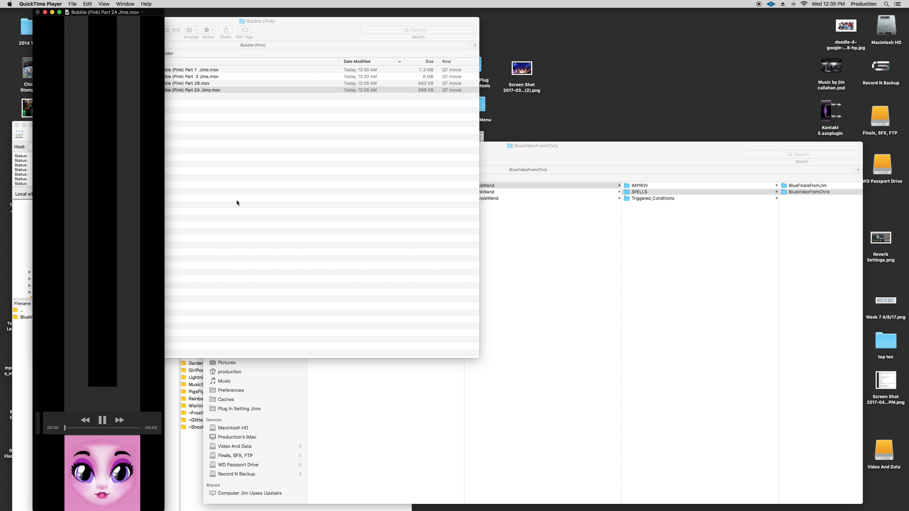
click(102, 420)
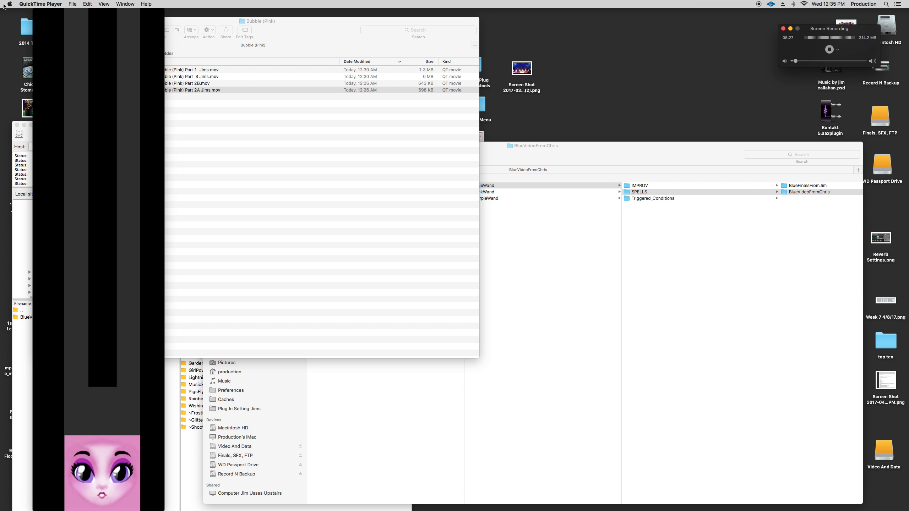
click(39, 5)
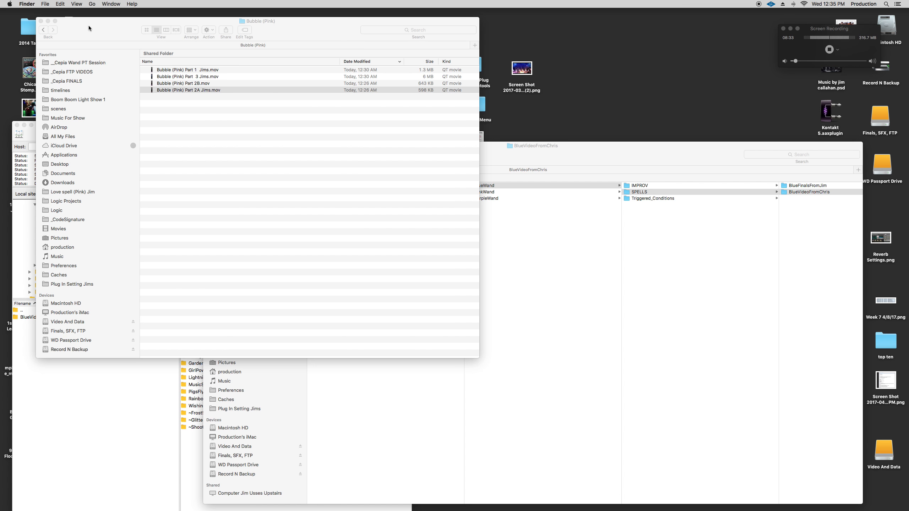
double_click(187, 76)
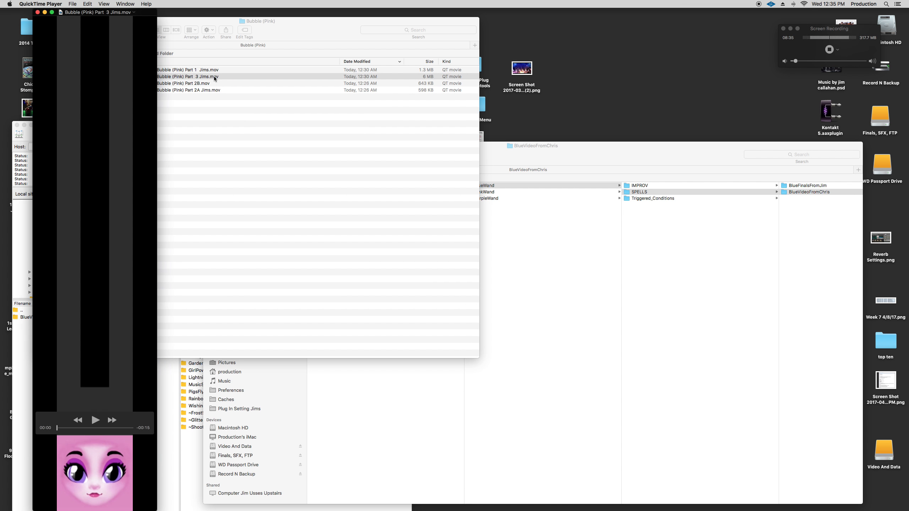
click(95, 420)
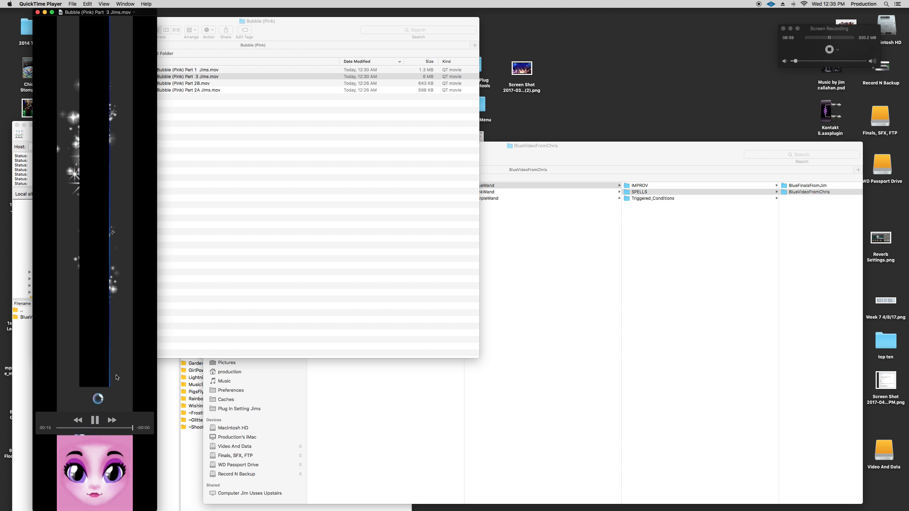
click(94, 421)
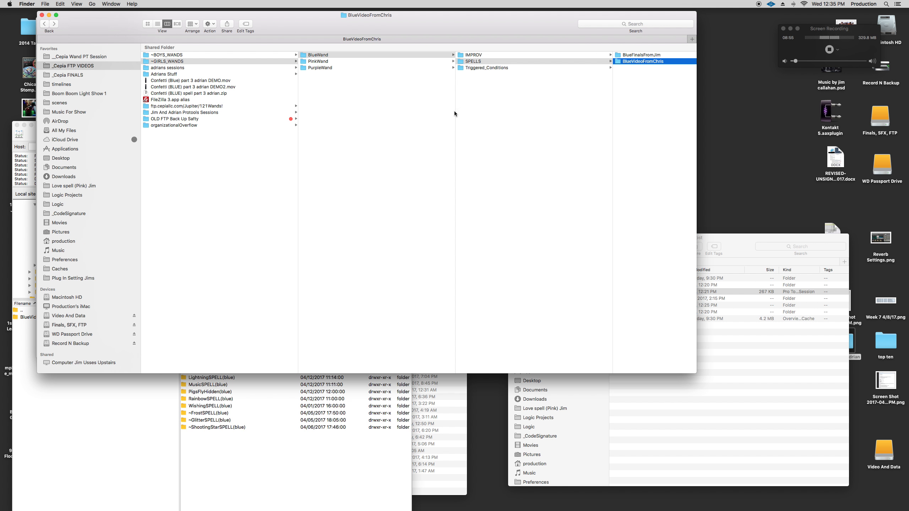
Navigate to GIRLS_WANDS › BlueWand › BlueVideoFromChris › ConfettiSPELL(blue) in Finder
click(638, 61)
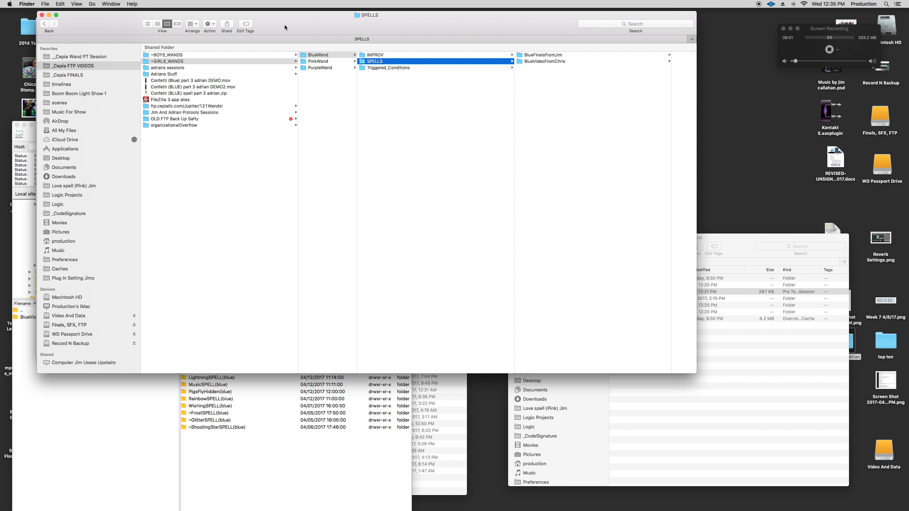
mouse_move(696, 371)
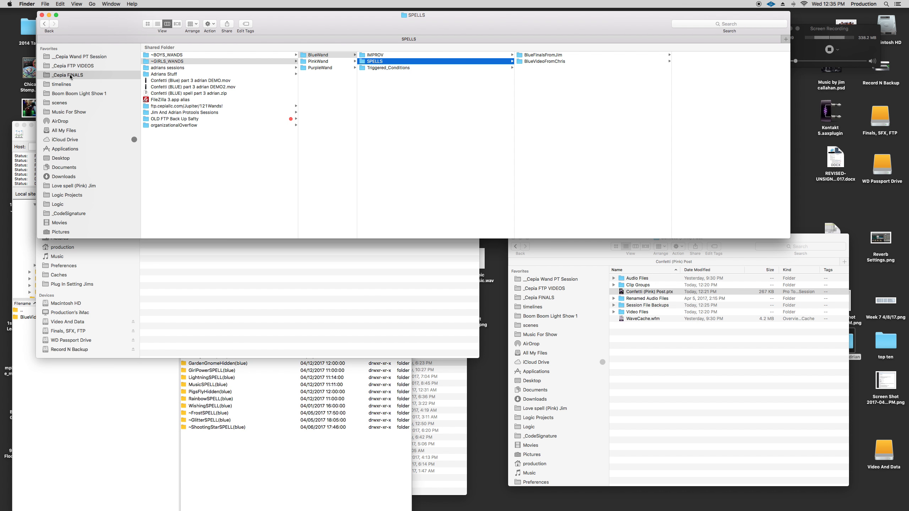
click(67, 74)
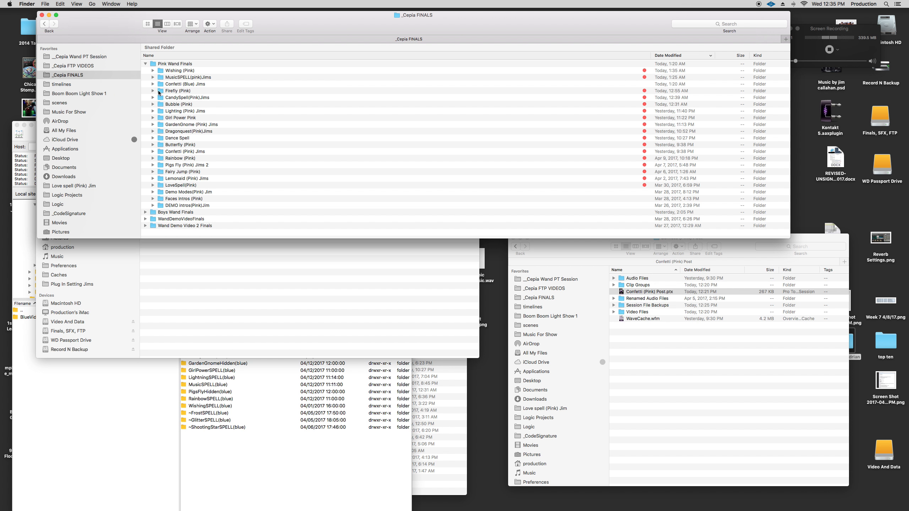
click(71, 65)
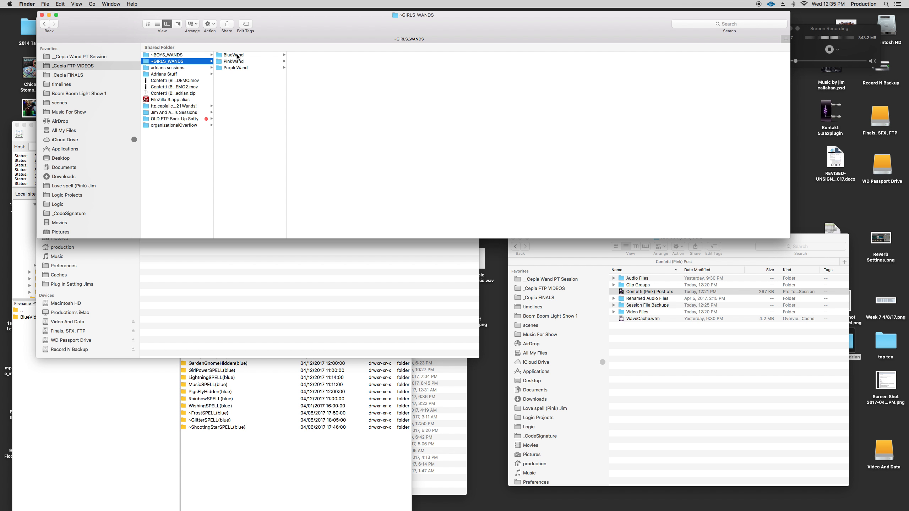
click(232, 54)
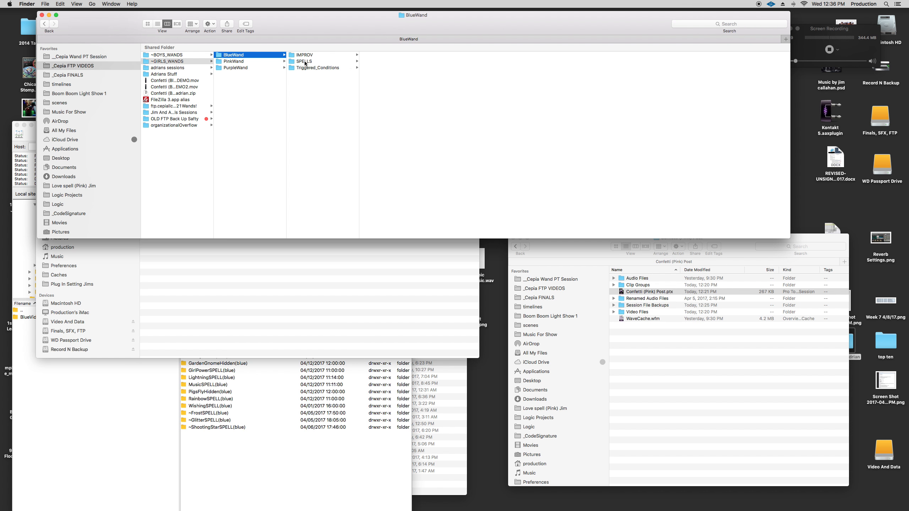
click(392, 61)
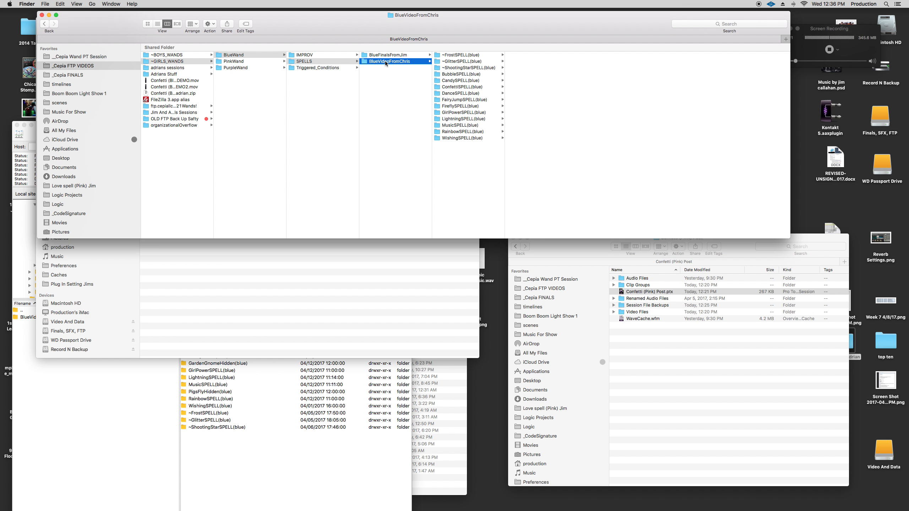
mouse_move(463, 91)
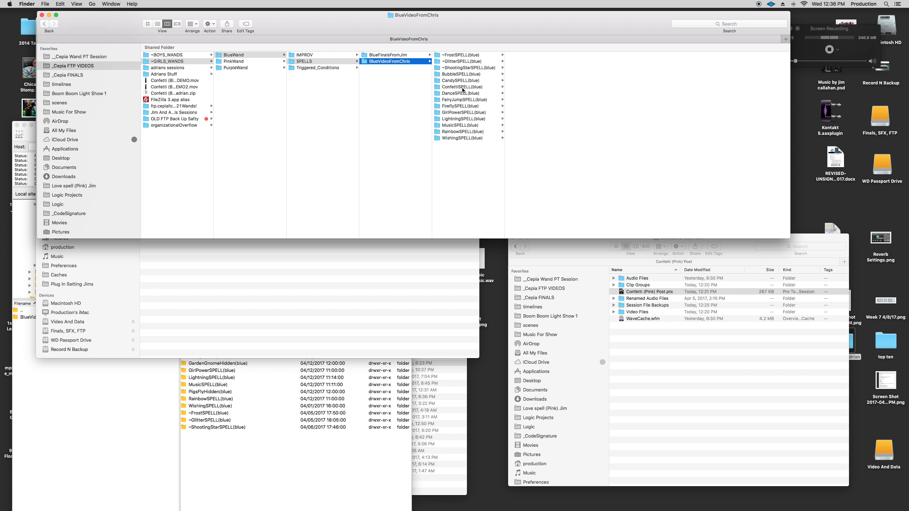
click(461, 86)
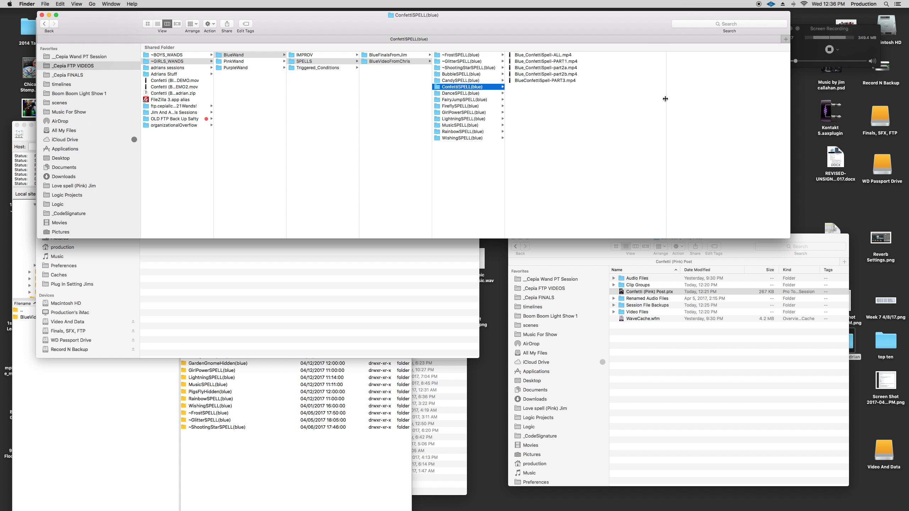
mouse_move(578, 68)
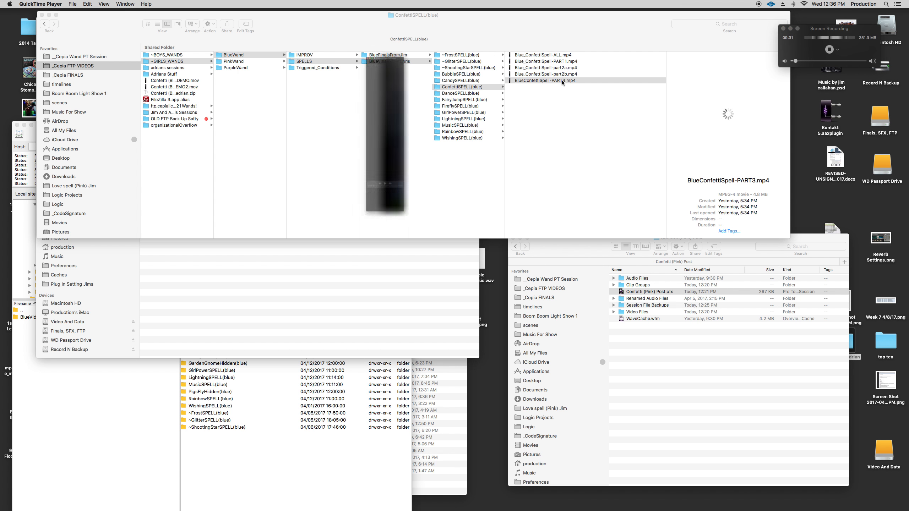
Play BlueConfettiSpell-PART3.mp4, then show the _Cepia FINALS folder list
double_click(544, 81)
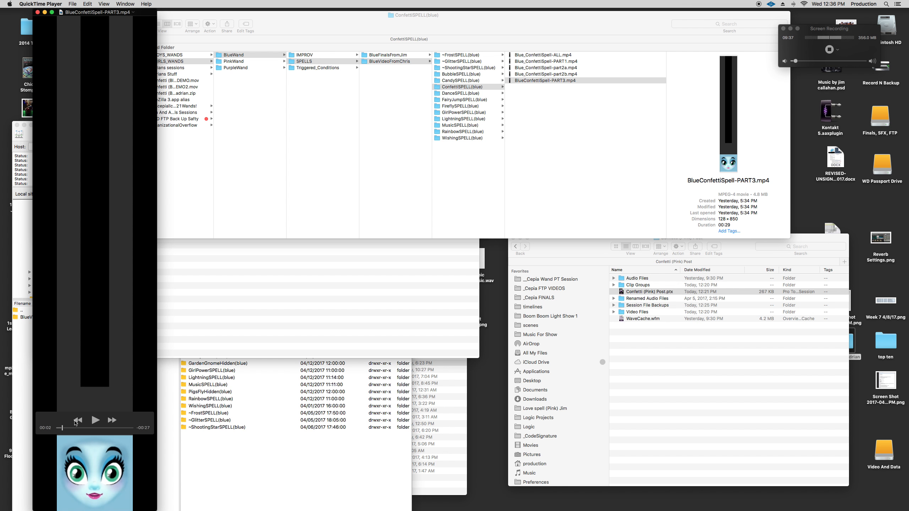
click(95, 421)
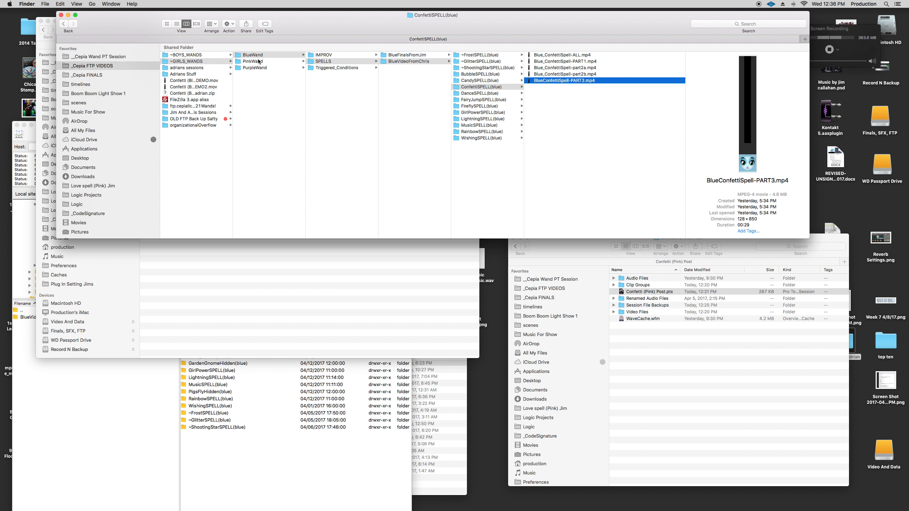
click(87, 74)
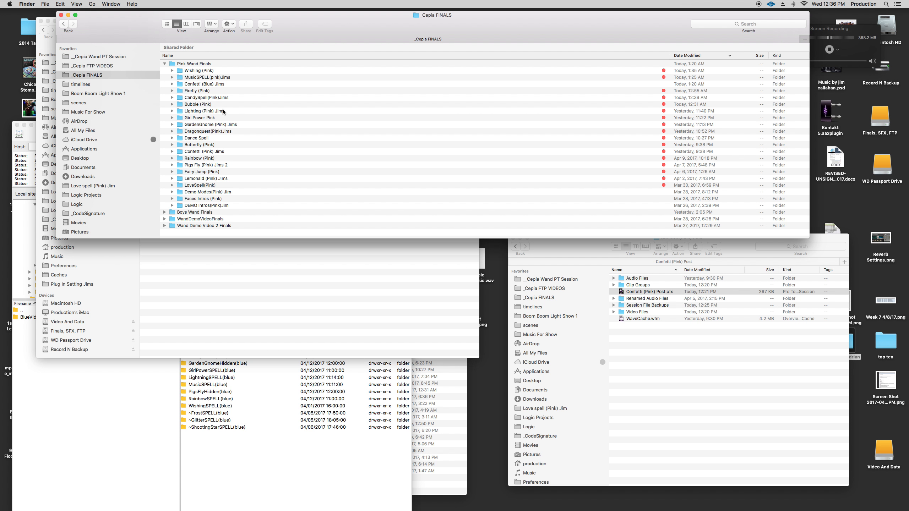
Browse the shared FTP videos folder into ~GIRLS_WANDS > BlueWand > SPELLS
click(203, 84)
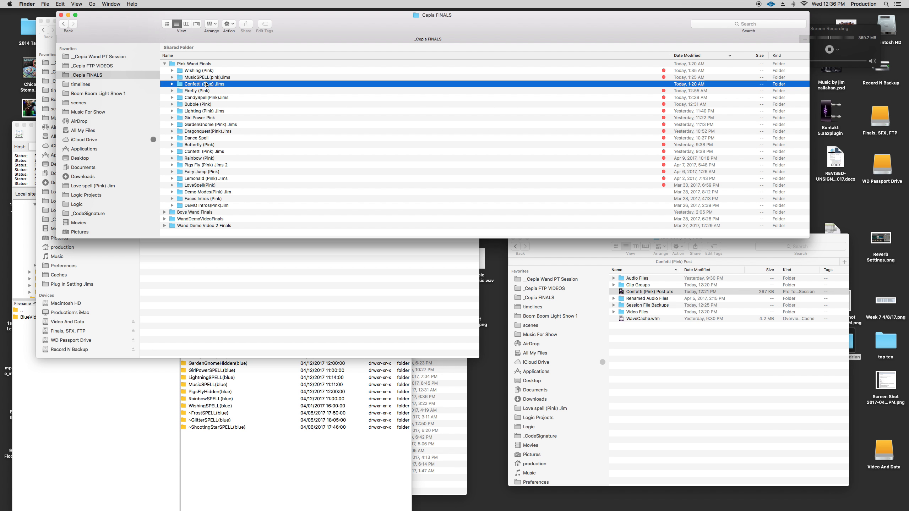
double_click(203, 84)
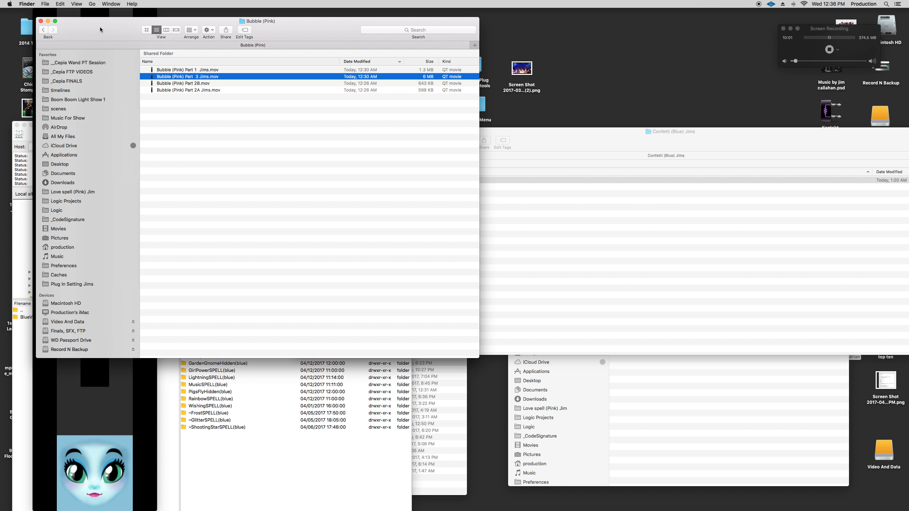
click(77, 62)
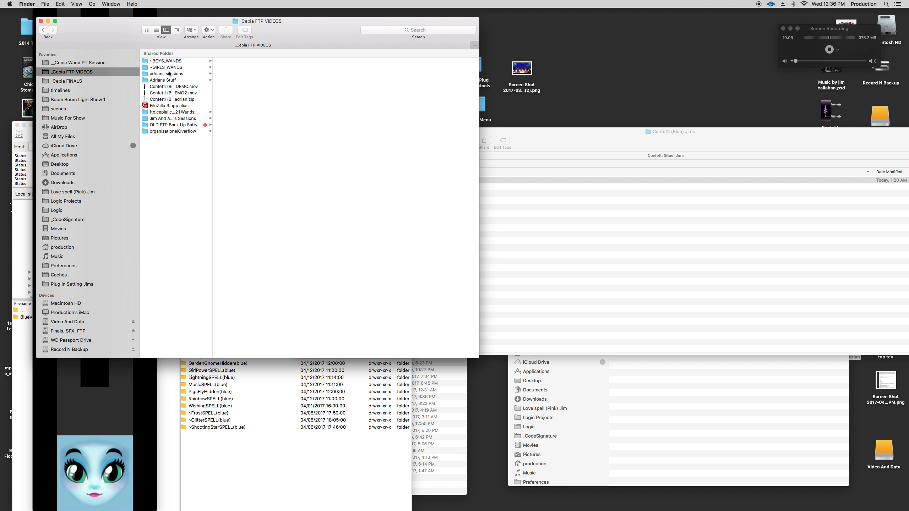
click(166, 67)
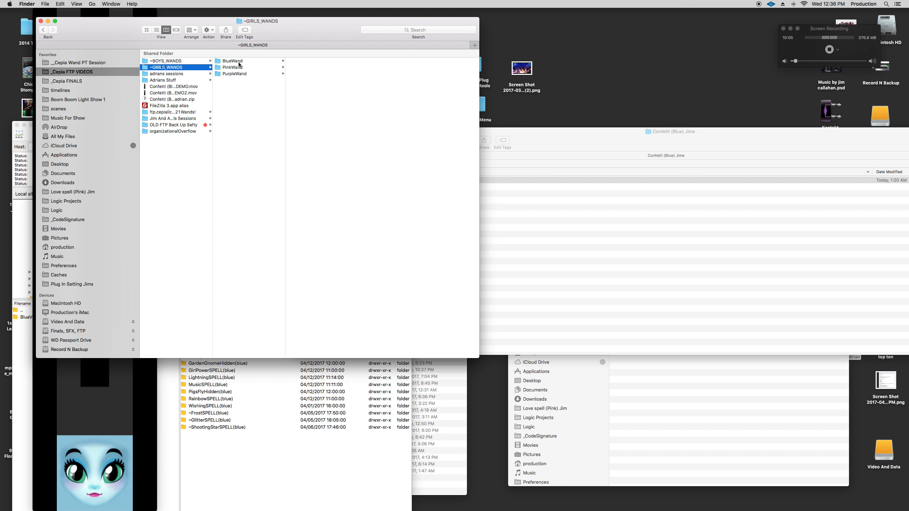
click(231, 61)
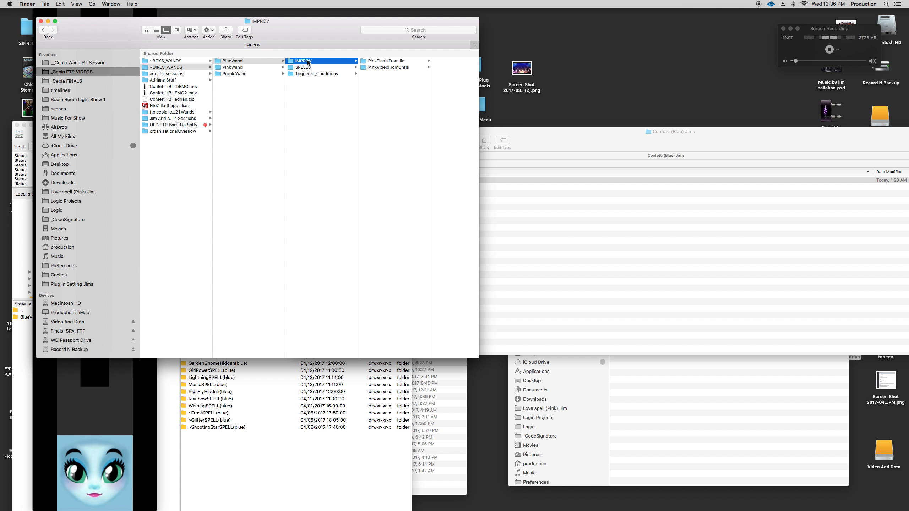
click(304, 67)
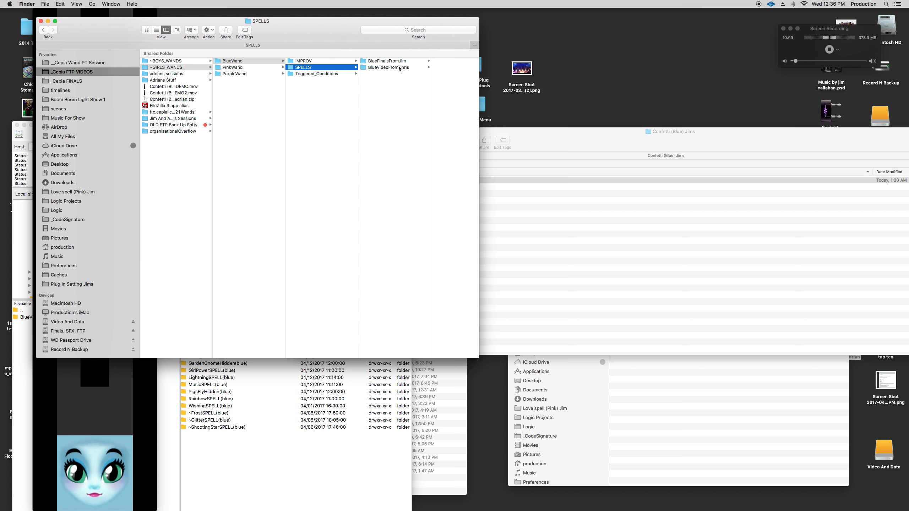
Go into BlueVideoFromChris > ConfettiSPELL(blue) and play BlueConfettiSpell-PART3.mp4 in QuickTime
click(387, 67)
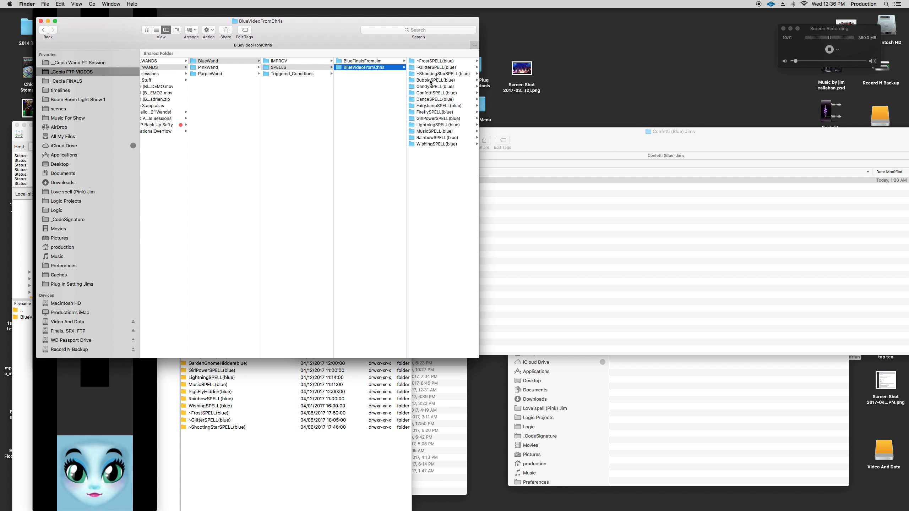
click(362, 93)
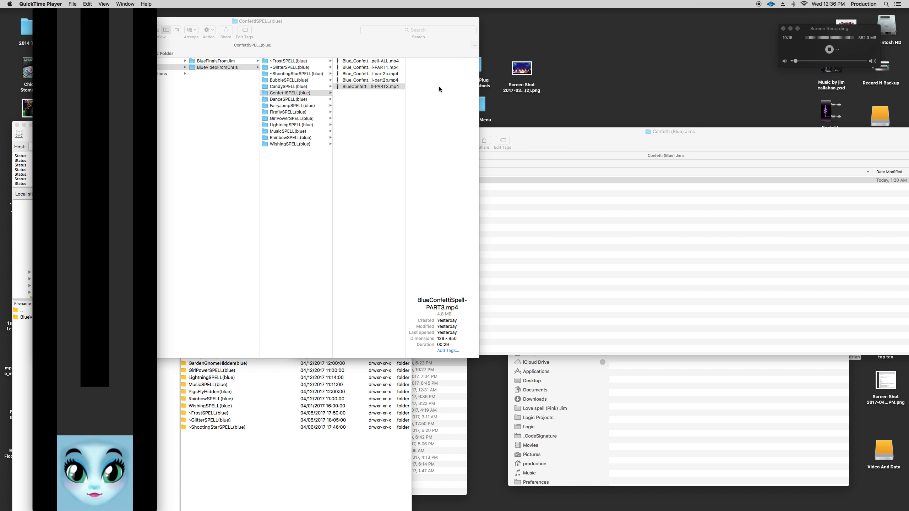
double_click(369, 87)
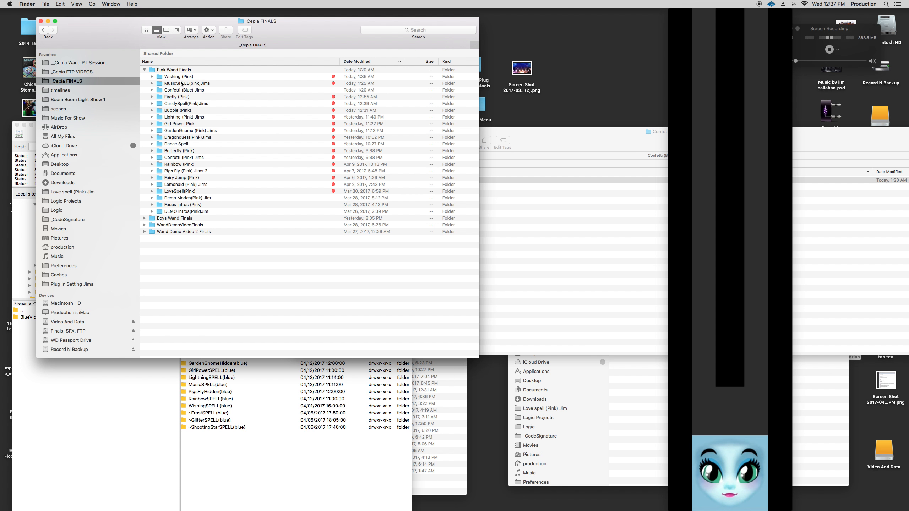
mouse_move(164, 92)
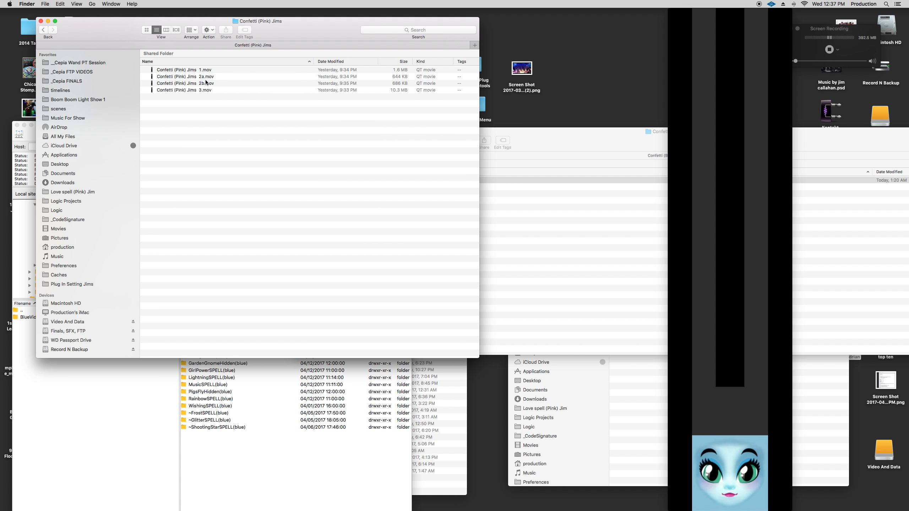
Play Confetti (Pink) Jims 3.mov, then start the blue Confetti clip beside it
double_click(183, 91)
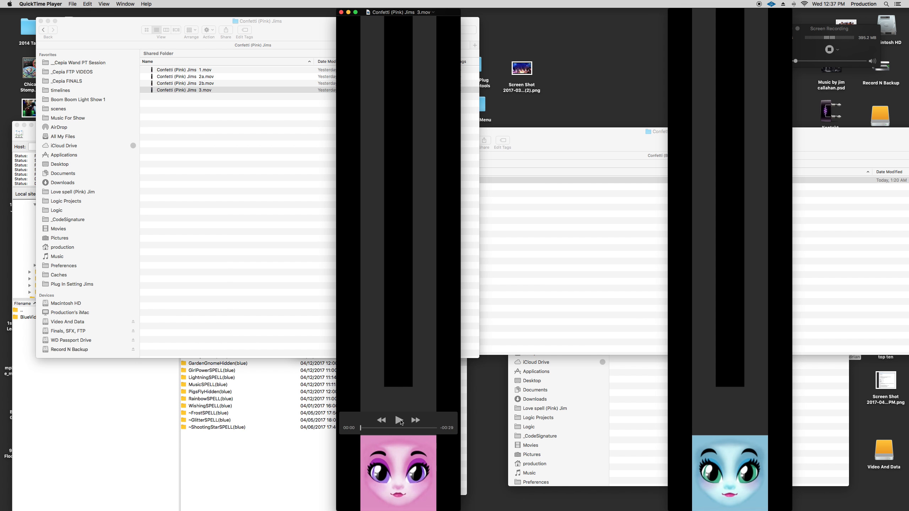
click(399, 420)
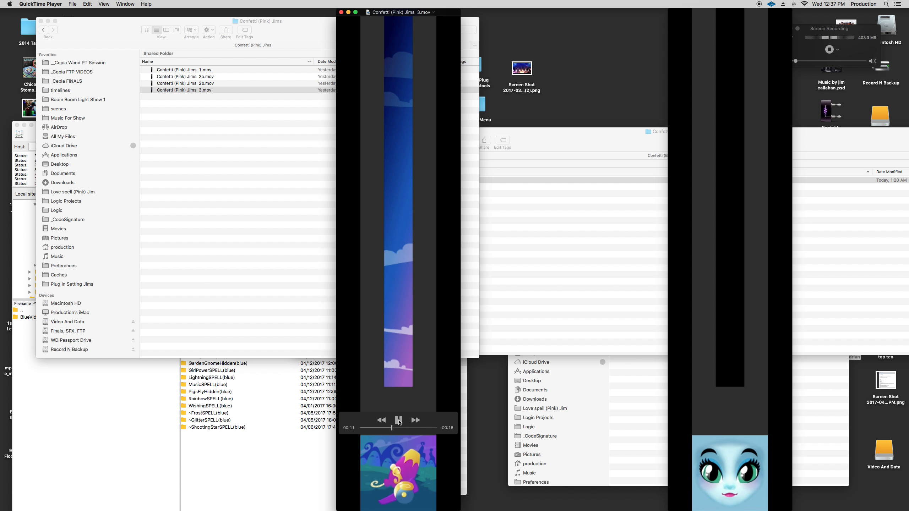
click(399, 420)
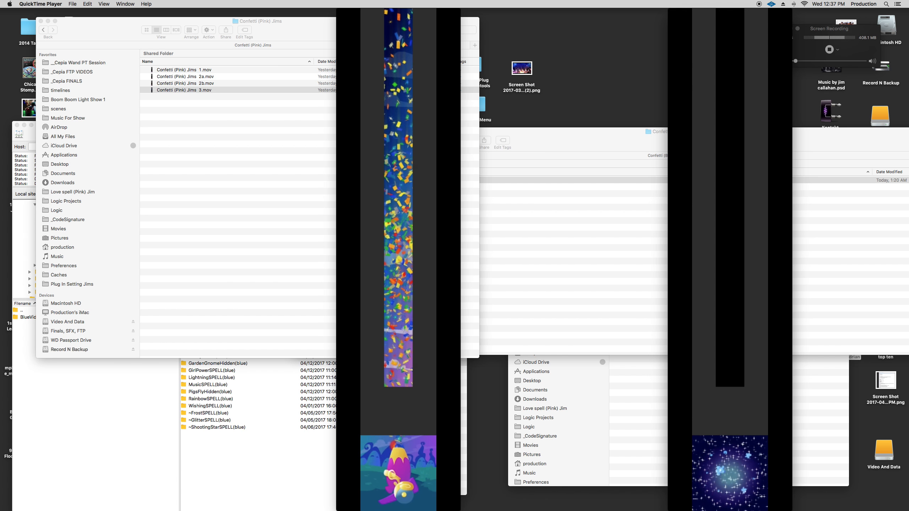
click(729, 472)
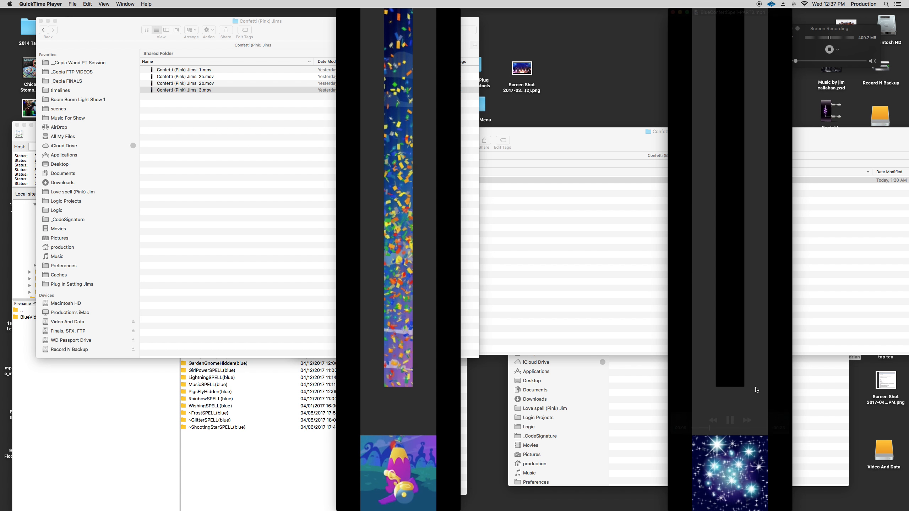
click(731, 420)
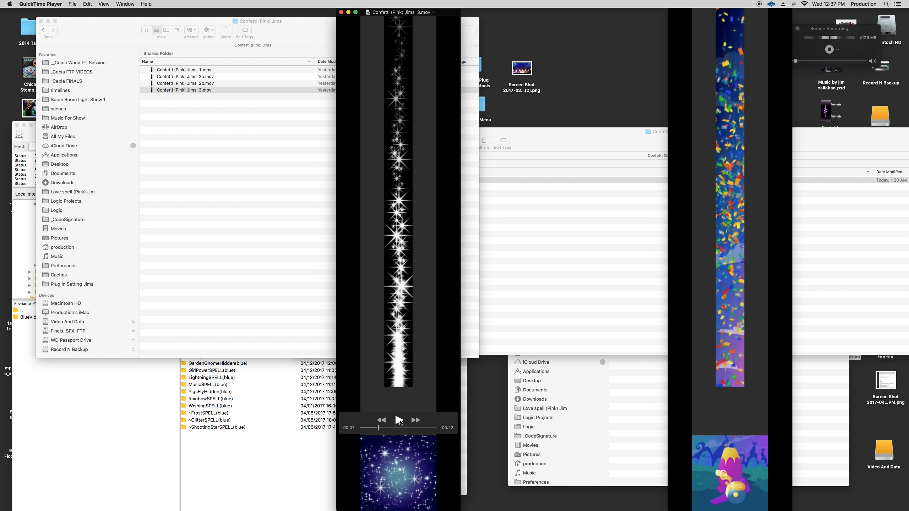
Replay and pause the pink clip alongside the blue one to compare them
click(398, 420)
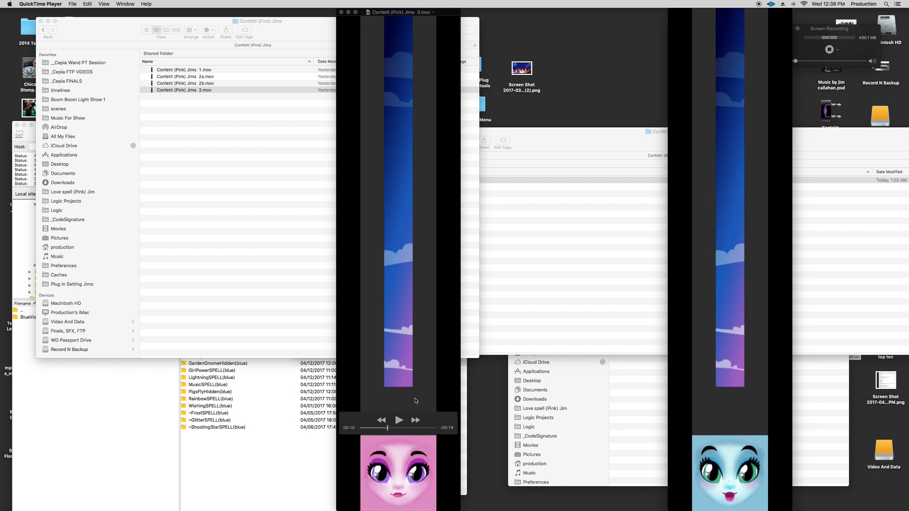
click(399, 421)
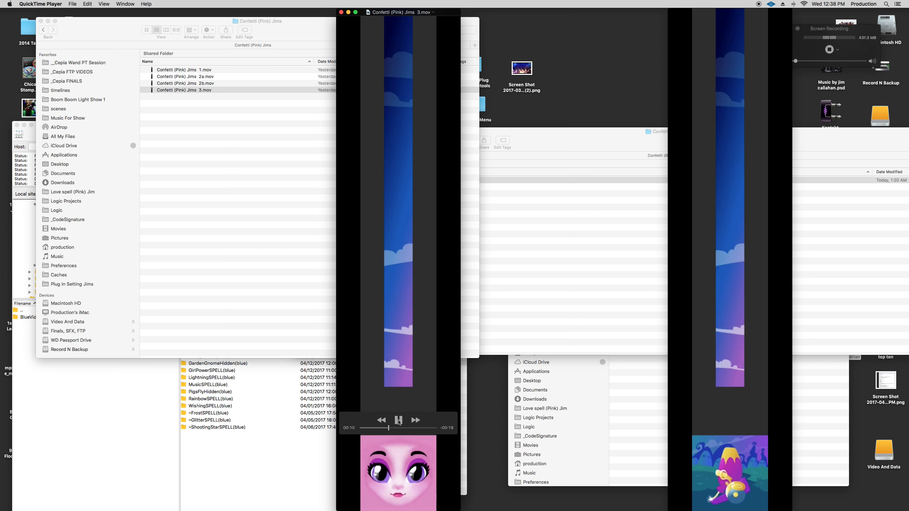
click(399, 419)
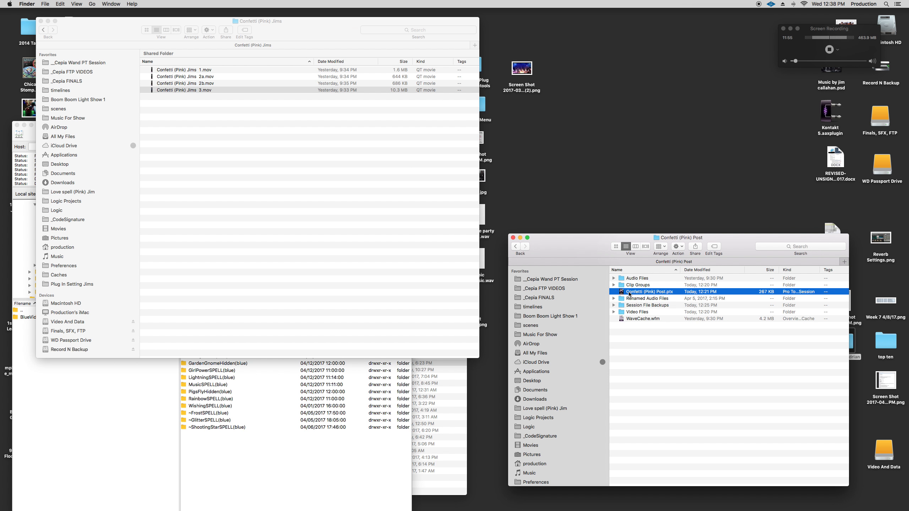
mouse_move(712, 399)
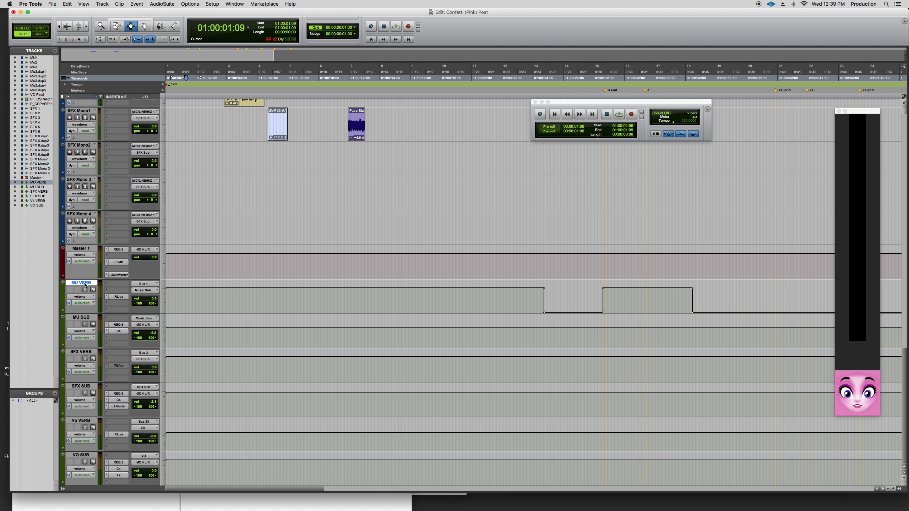
Show the Renaissance EQ 6 curve on the MU SUB music submix track
click(81, 318)
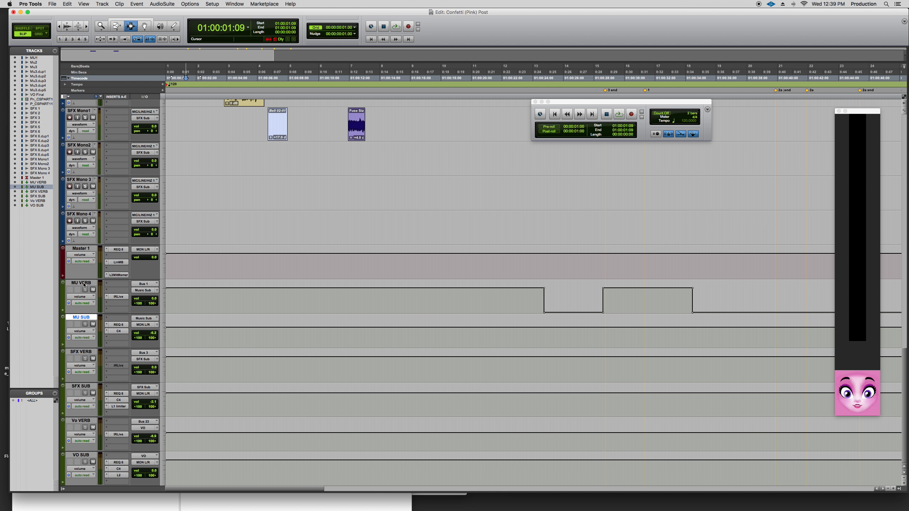
mouse_move(104, 290)
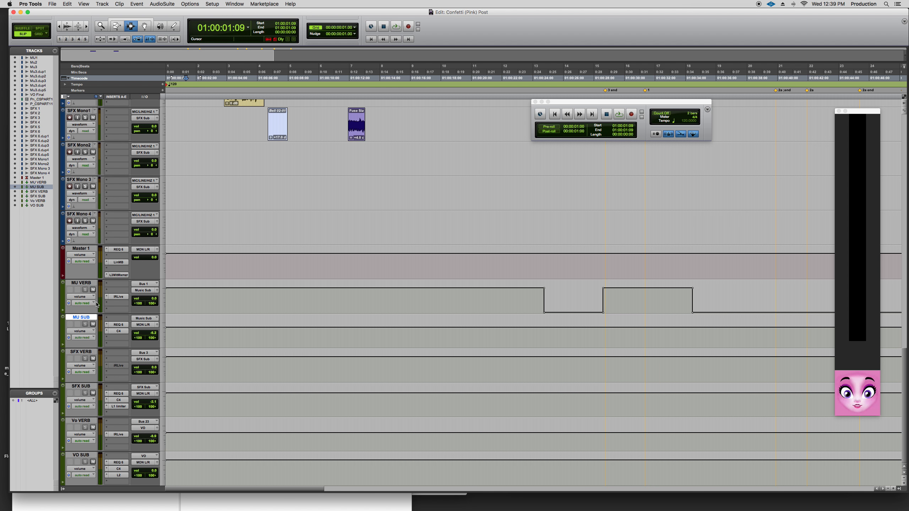
mouse_move(99, 318)
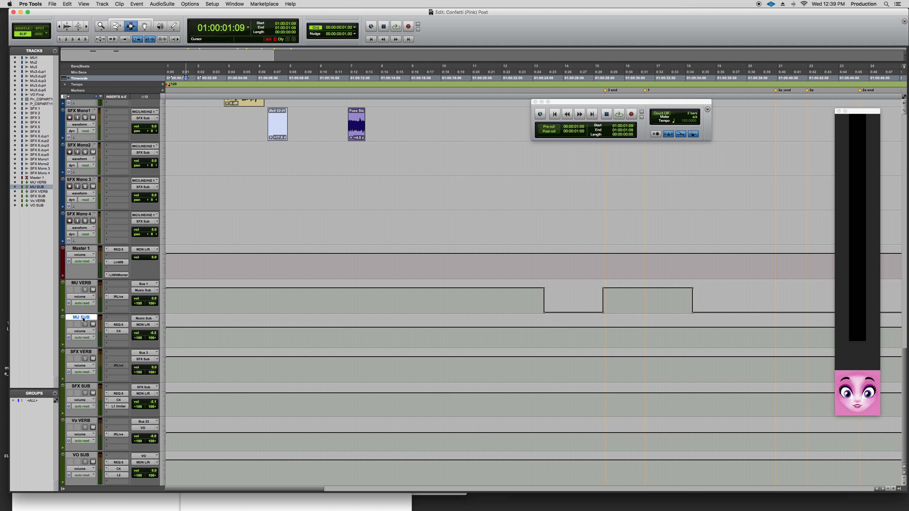
mouse_move(83, 320)
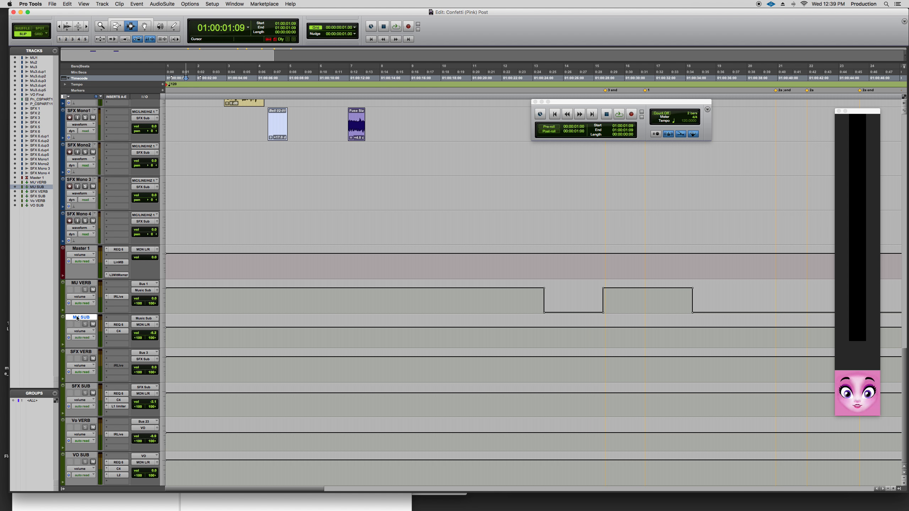
click(118, 325)
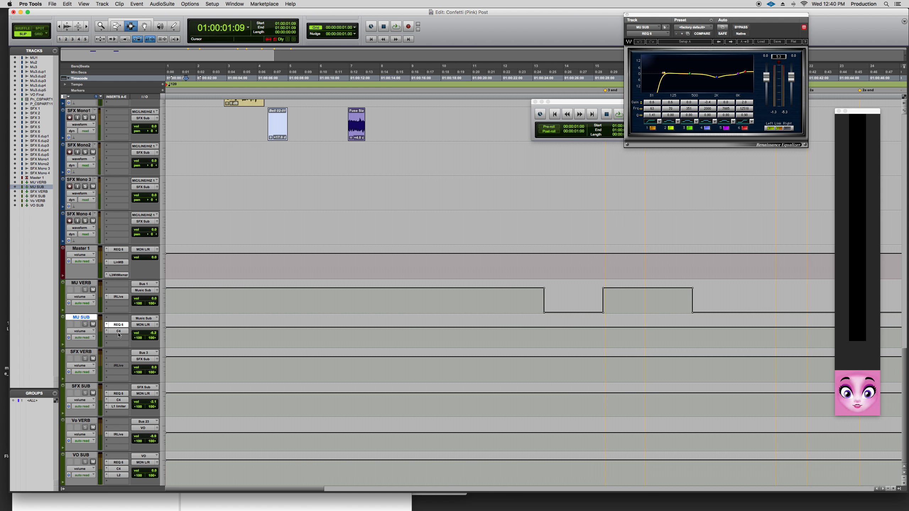
Show the C4 Multiband Parametric Processor settings on the MU SUB track
click(118, 331)
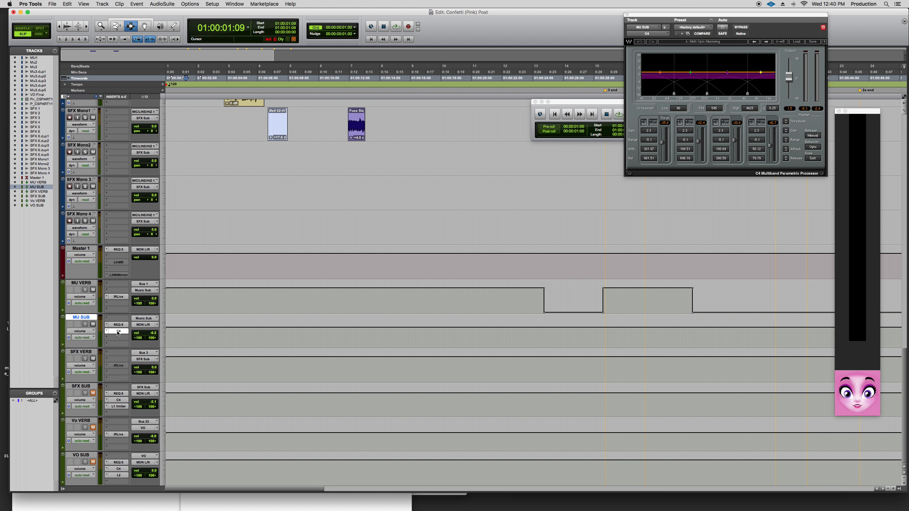
mouse_move(118, 331)
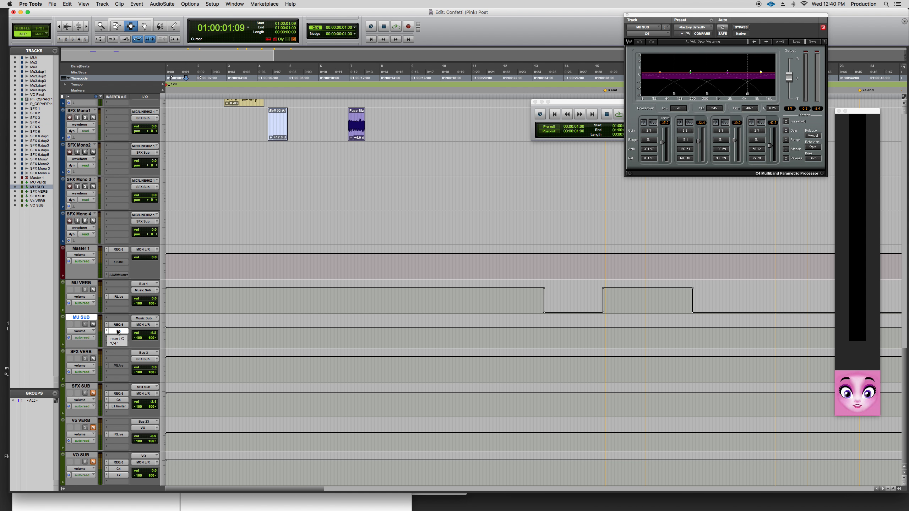